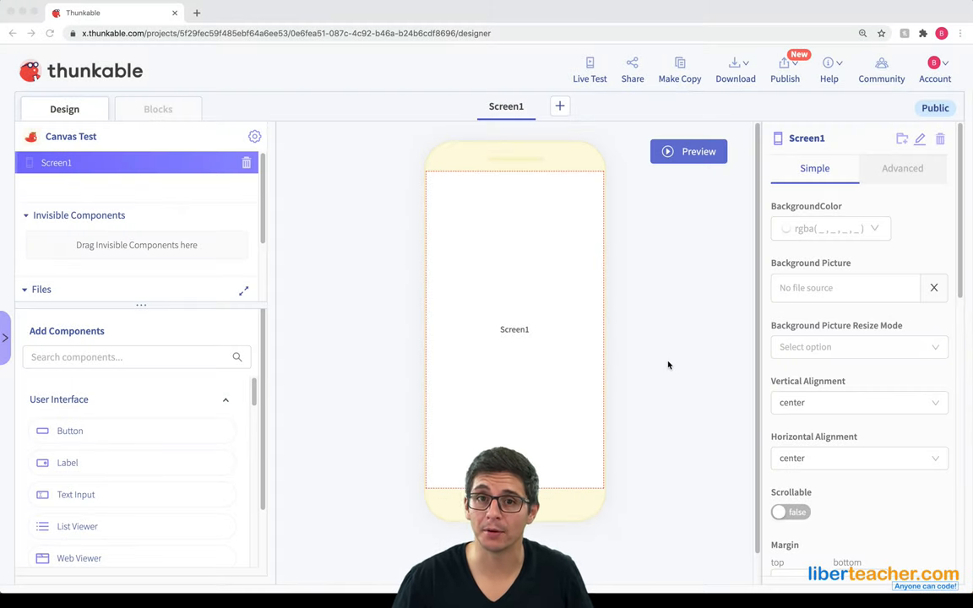
mouse_move(672, 379)
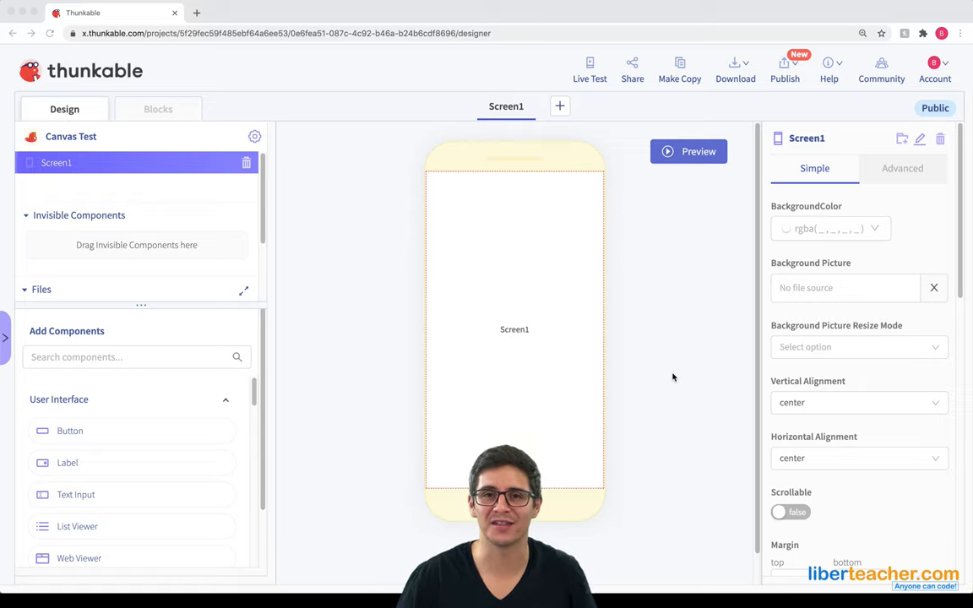
mouse_move(455, 142)
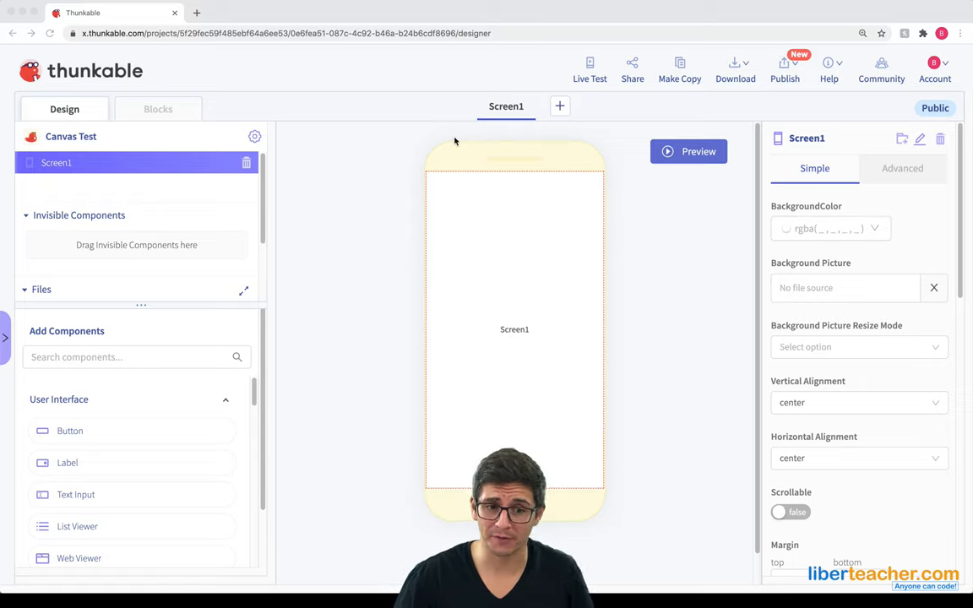
mouse_move(520, 366)
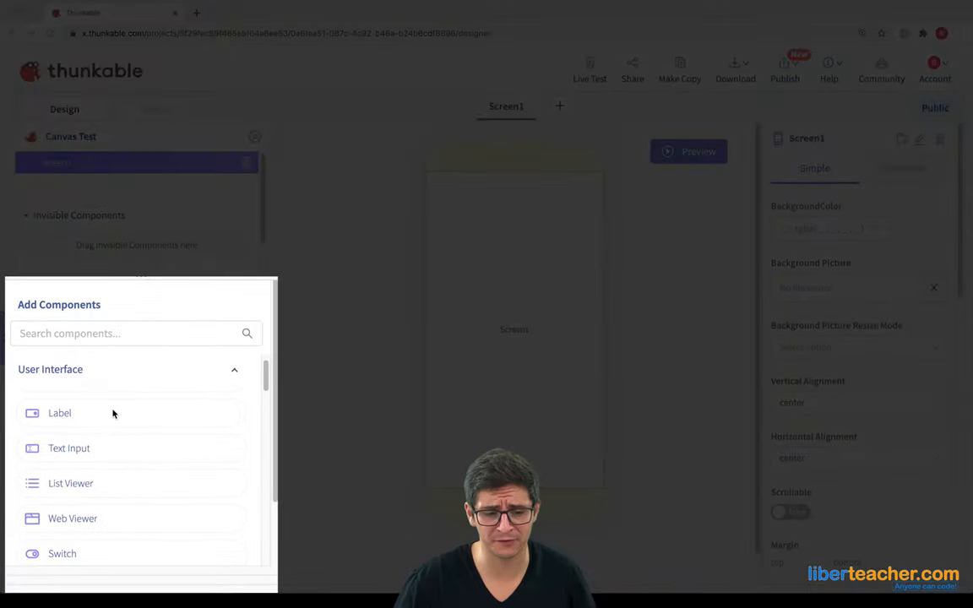
Add a Canvas component from the Add Components list onto Screen1
scroll("down", 3)
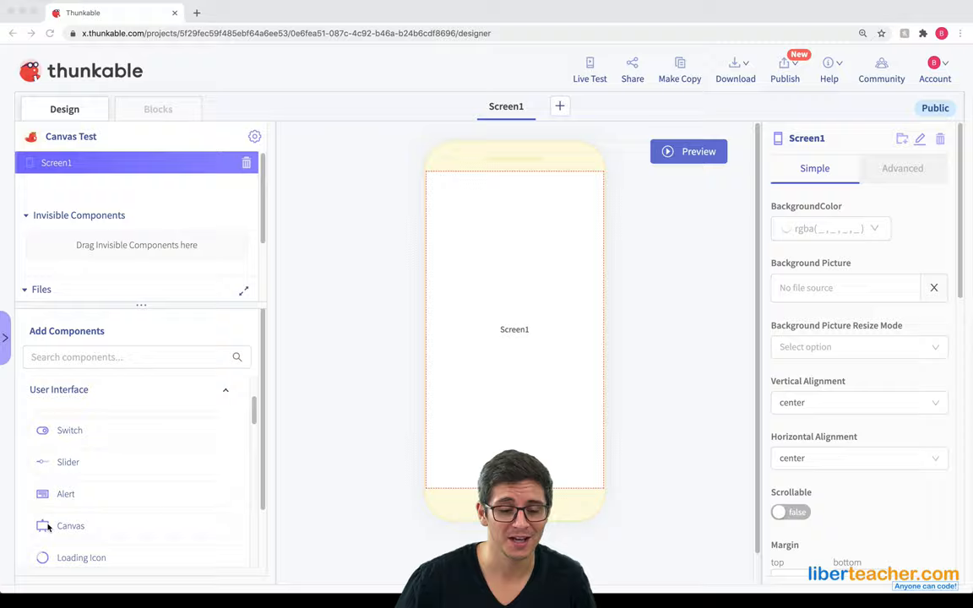
left_click_drag(71, 525, 430, 425)
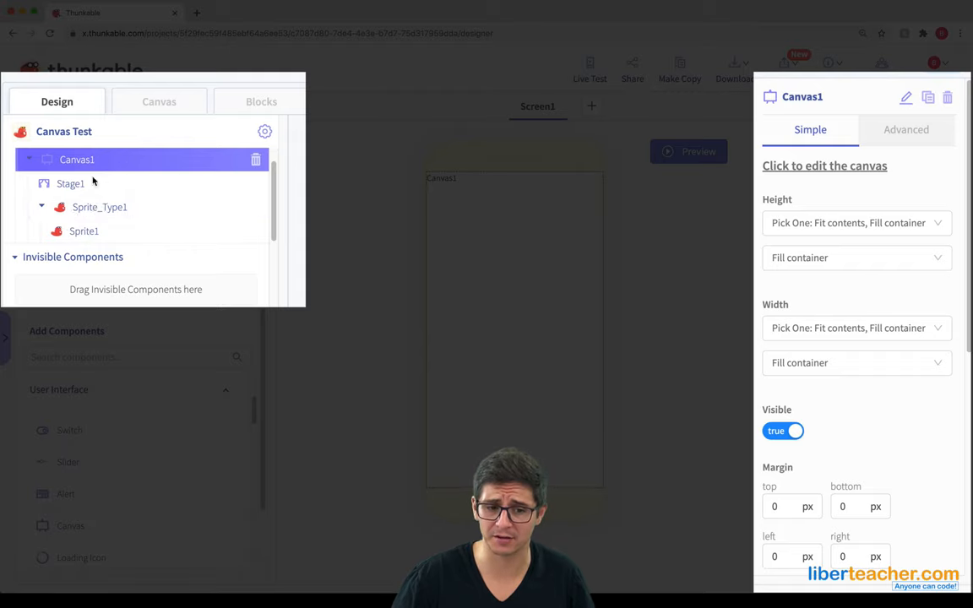
mouse_move(33, 195)
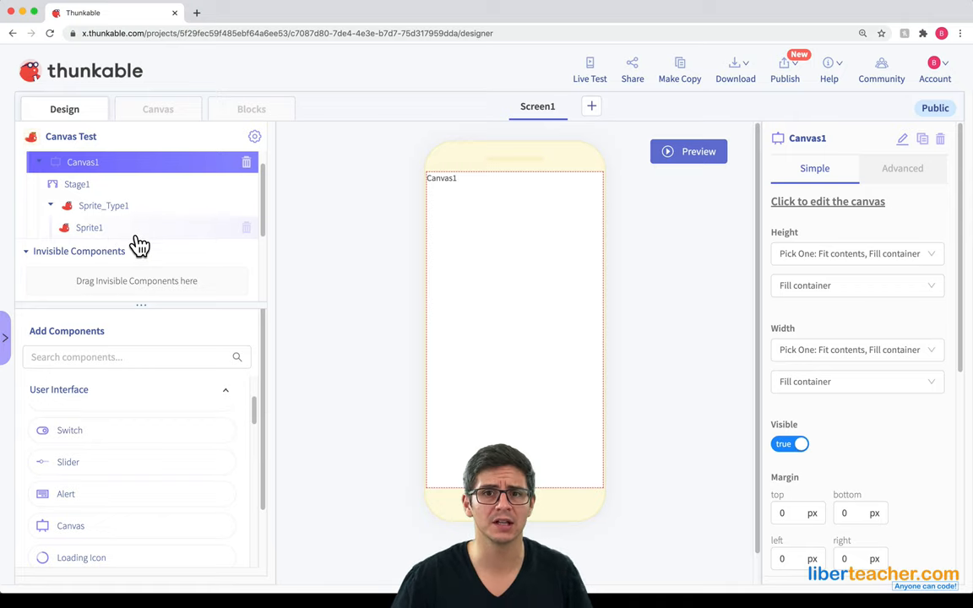
left_click(81, 162)
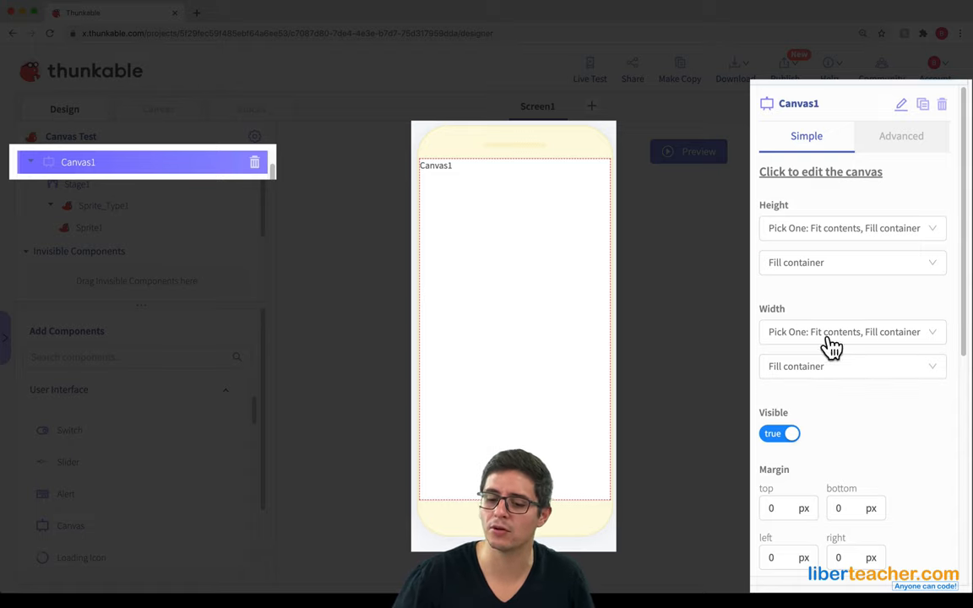
scroll("down", 3)
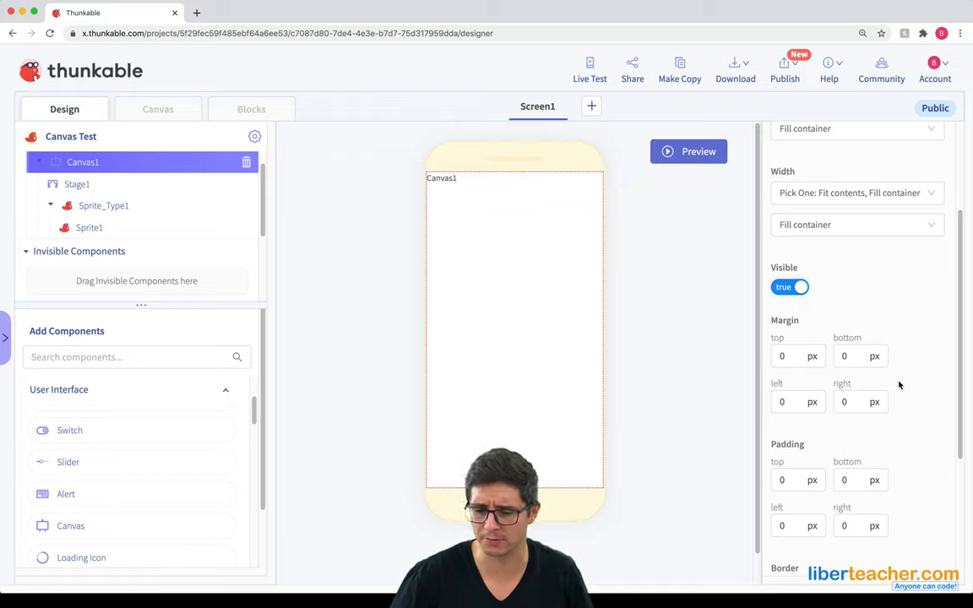
scroll("down", 3)
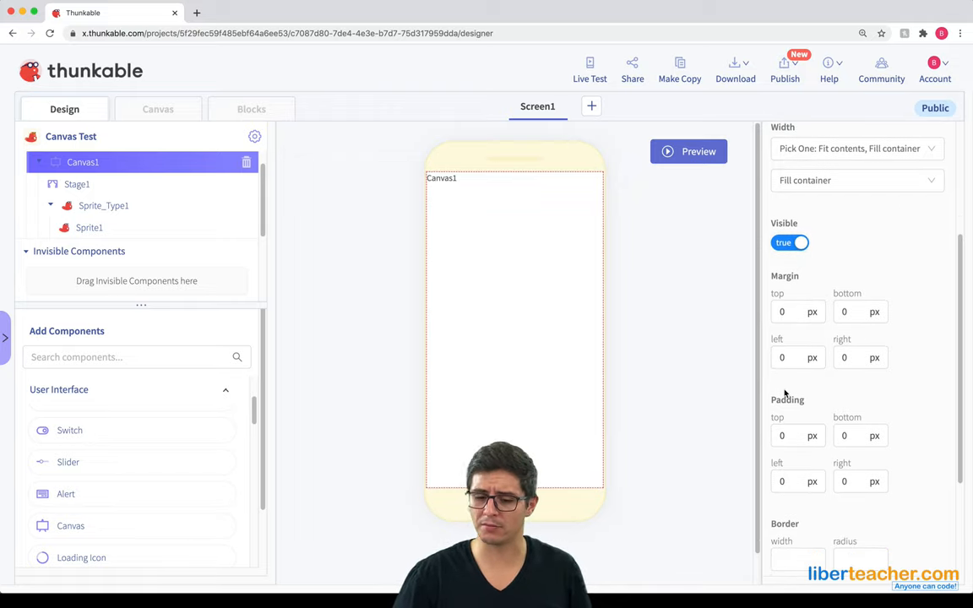
scroll("down", 3)
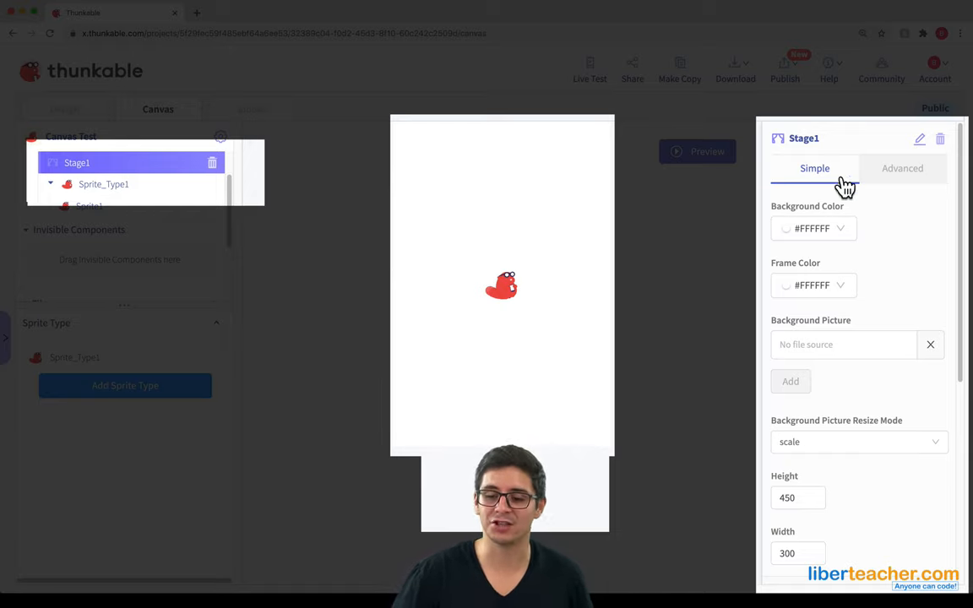
Set Stage1's Background Color to red (#ff0000)
left_click(814, 228)
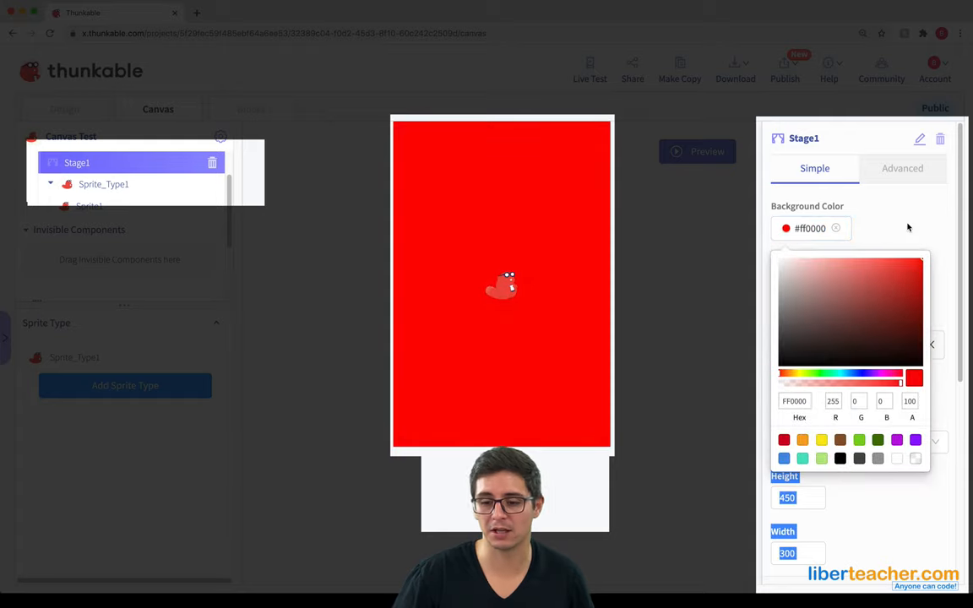
left_click(810, 228)
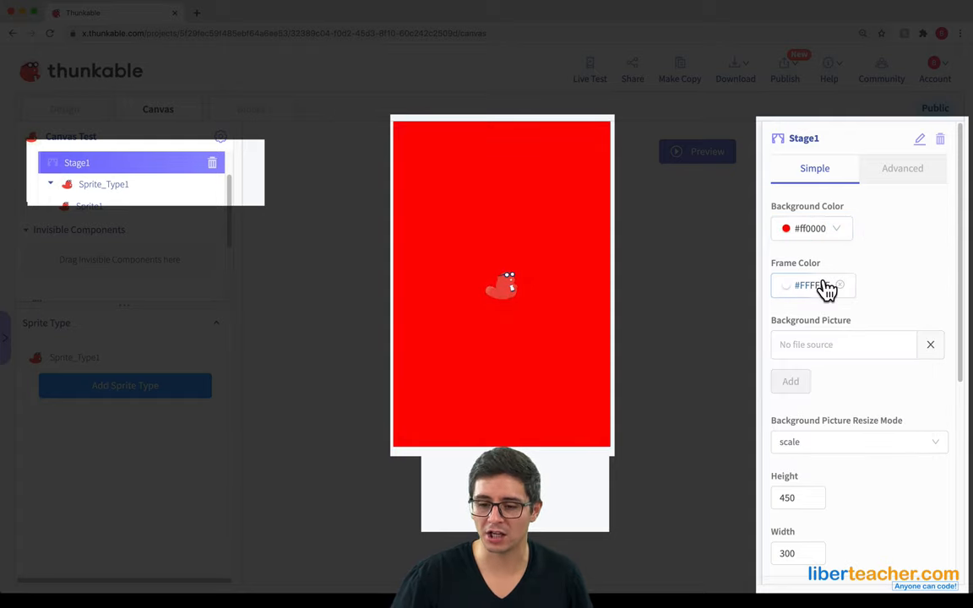
scroll("down", 3)
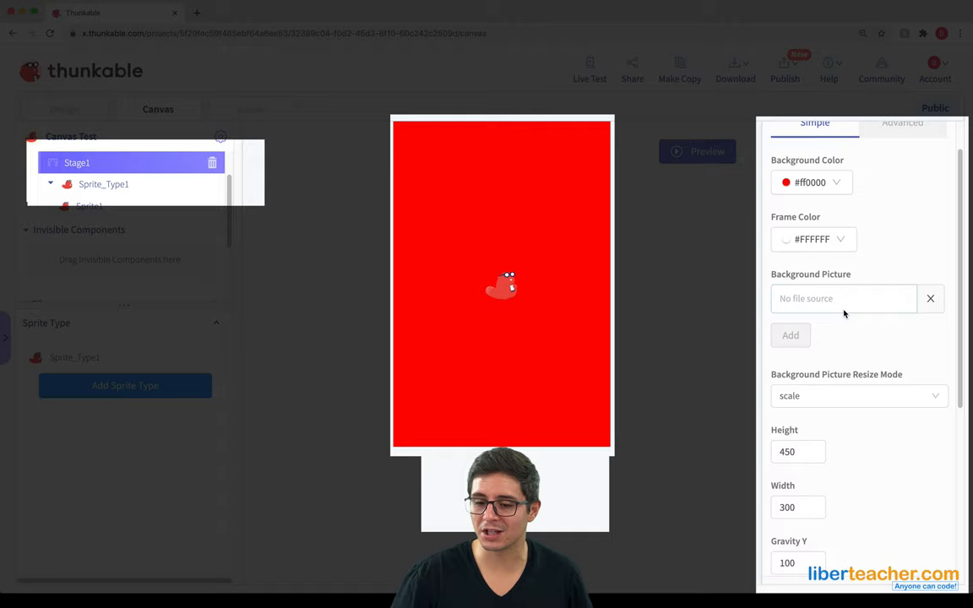
left_click(842, 297)
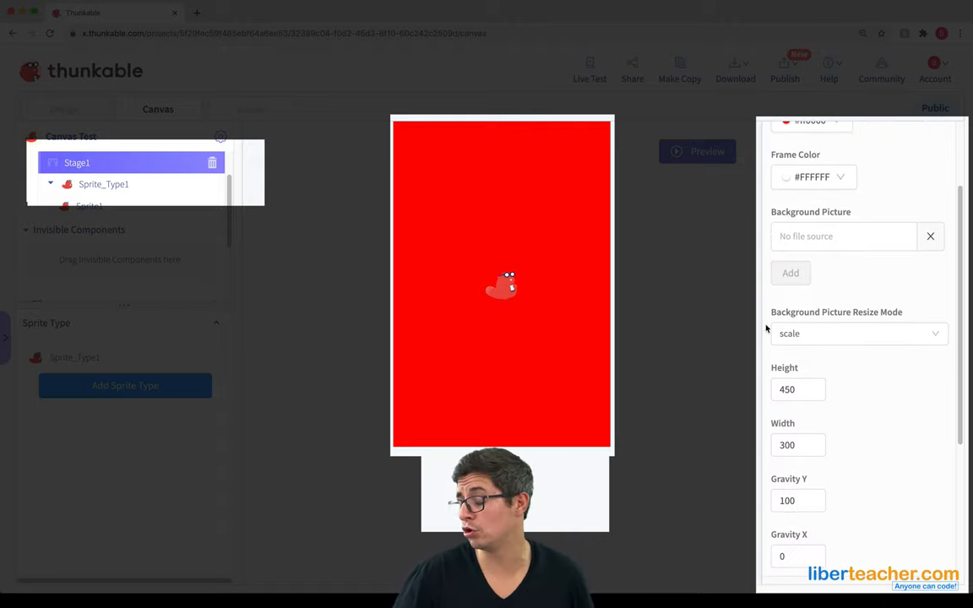
Browse down through the remaining stage and Sprite_Type1 properties such as its 50×50 size
scroll("down", 3)
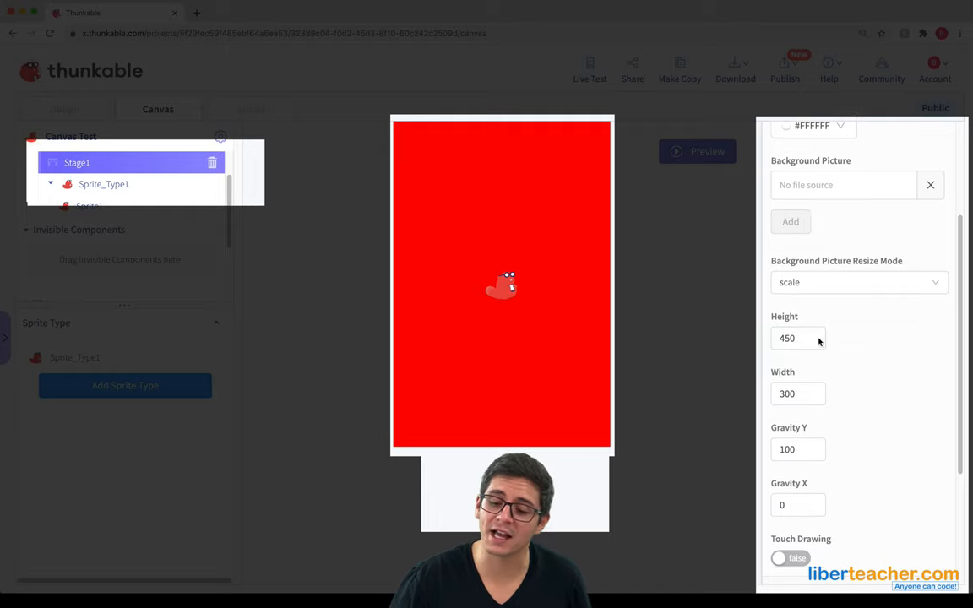
scroll("down", 3)
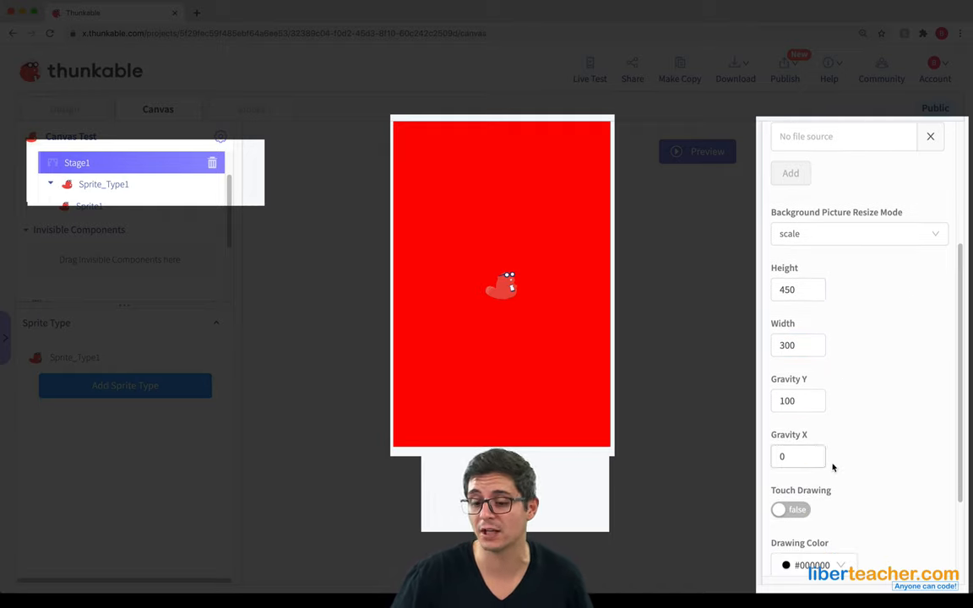
scroll("down", 3)
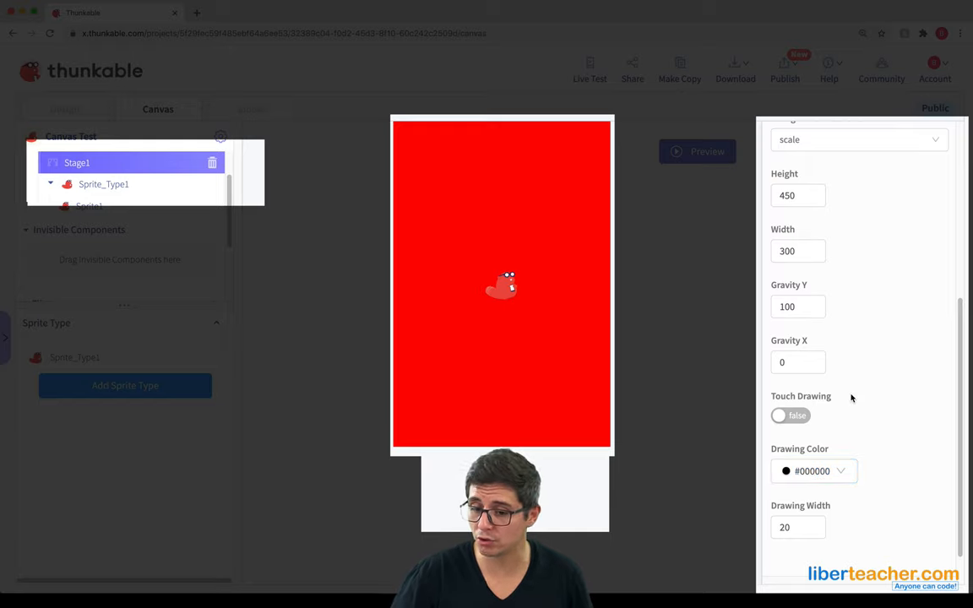
scroll("down", 3)
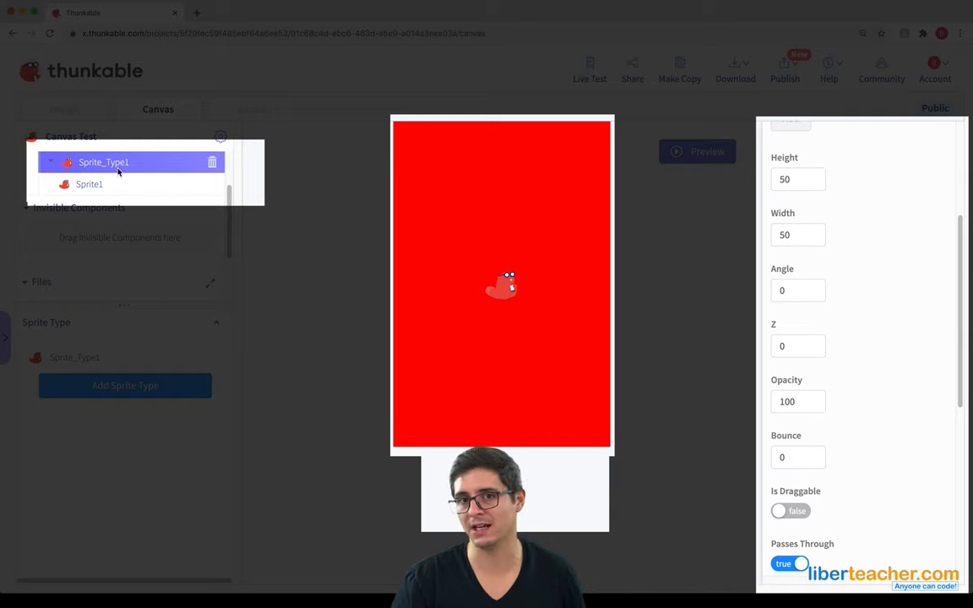
mouse_move(118, 128)
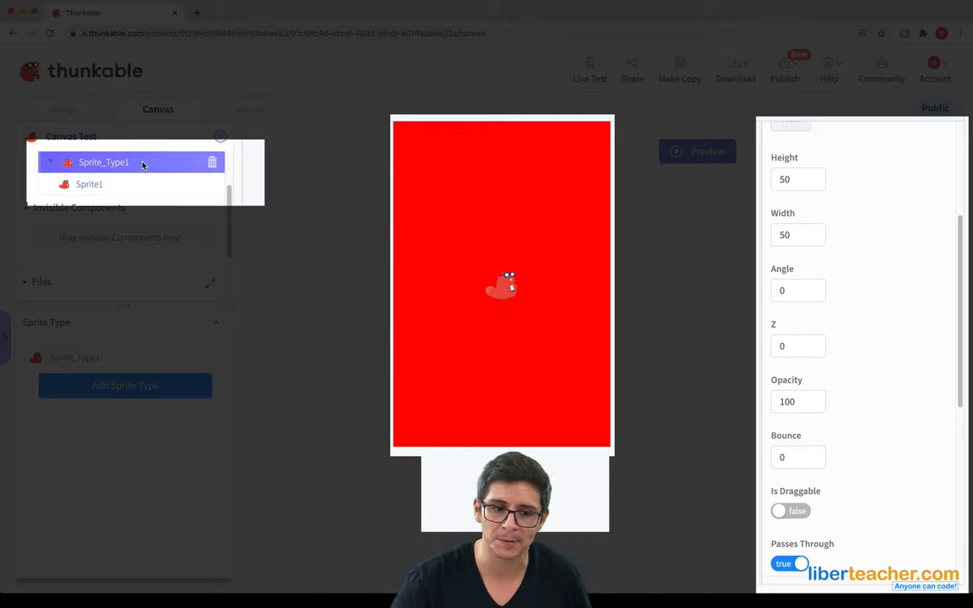
mouse_move(720, 230)
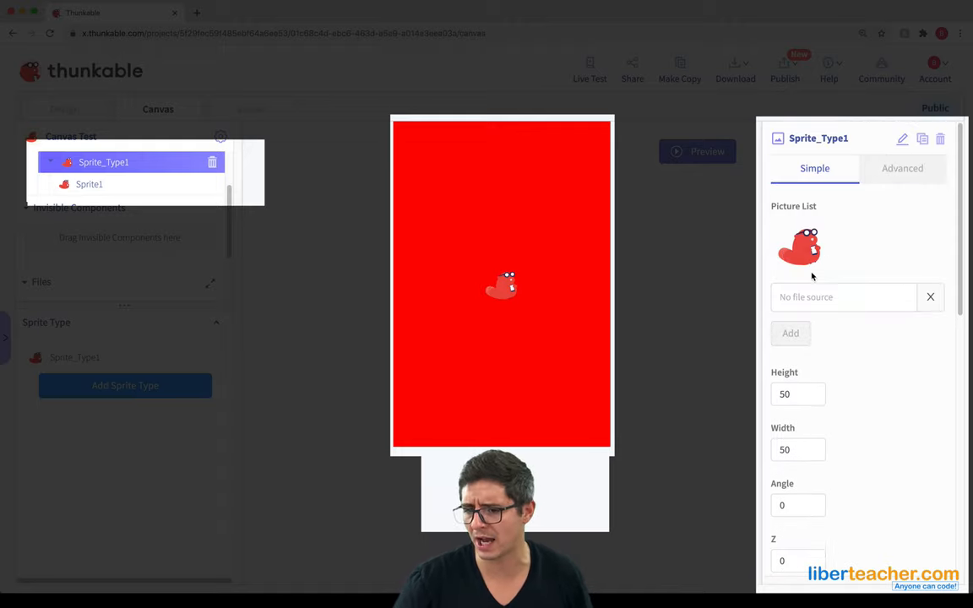
Browse Sprite_Type1's physics settings: Passes Through, Ignore Gravity and Fixed Rotation
scroll("down", 3)
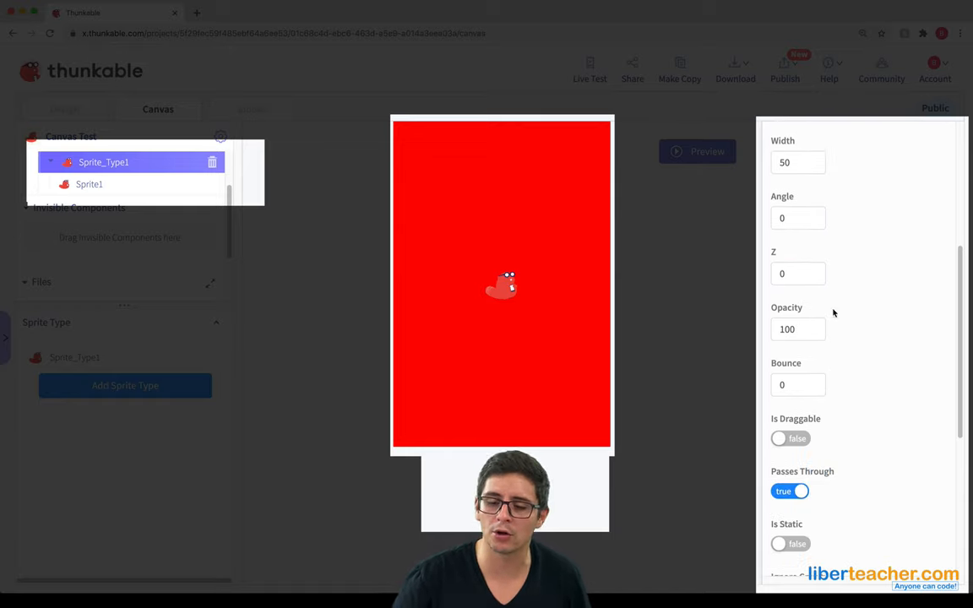
scroll("down", 3)
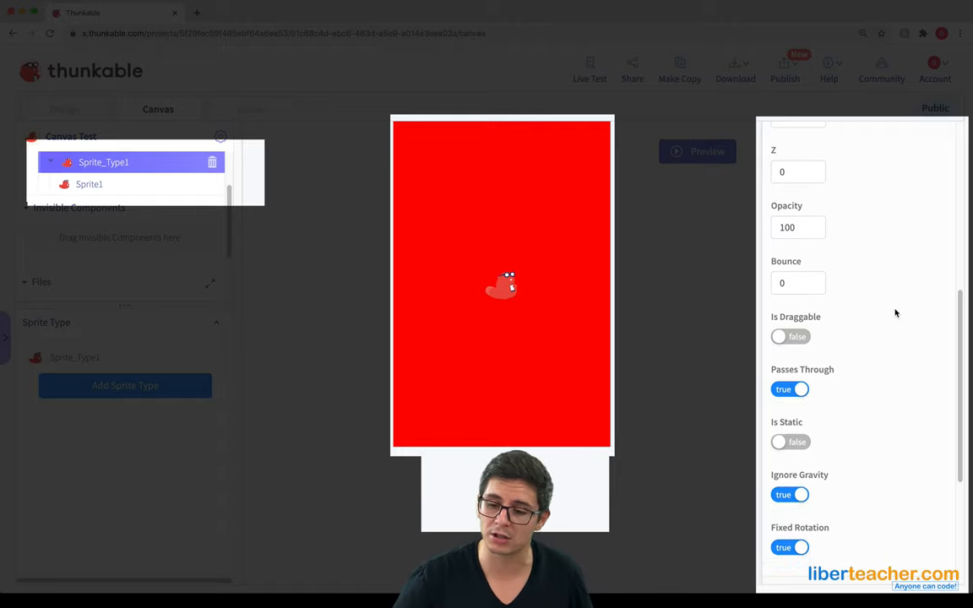
scroll("down", 3)
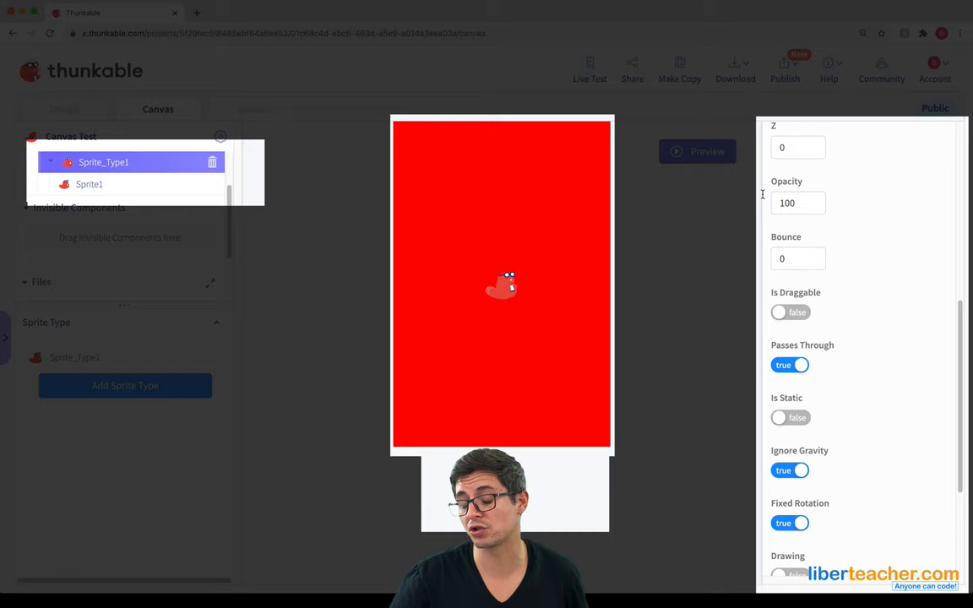
mouse_move(843, 272)
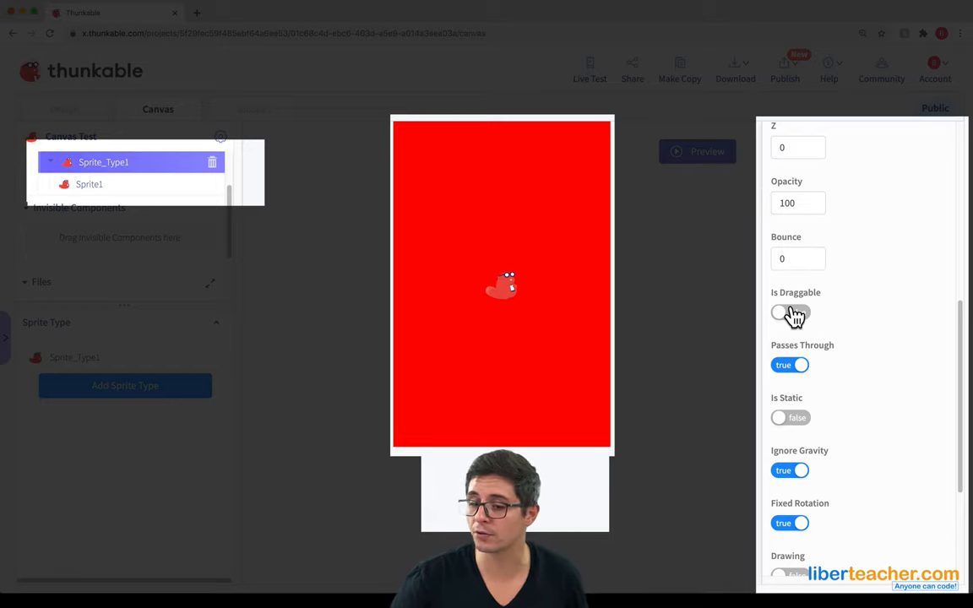
Turn on Is Draggable for Sprite_Type1 and move on to Sprite1's position and height settings
left_click(791, 311)
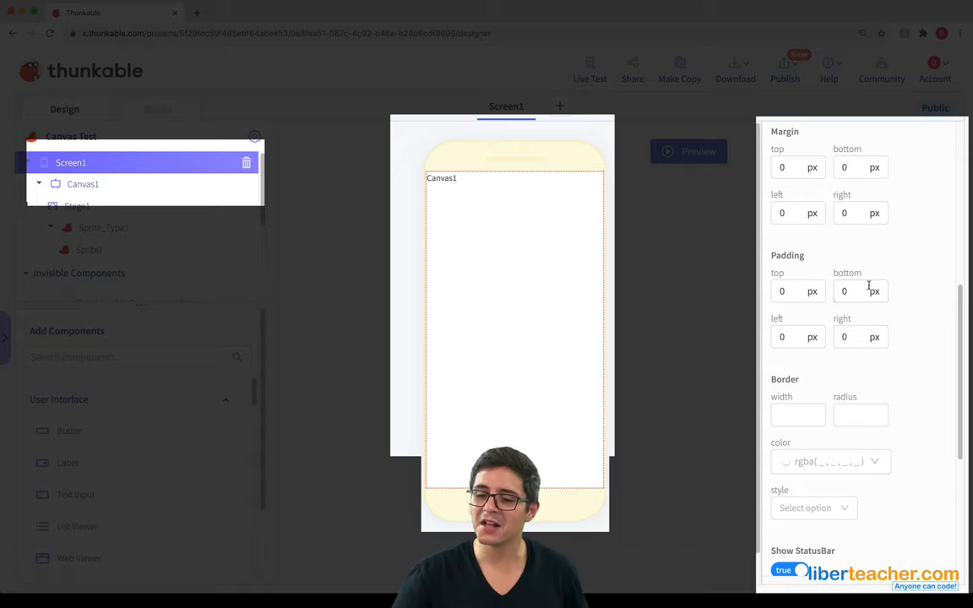
left_click(159, 108)
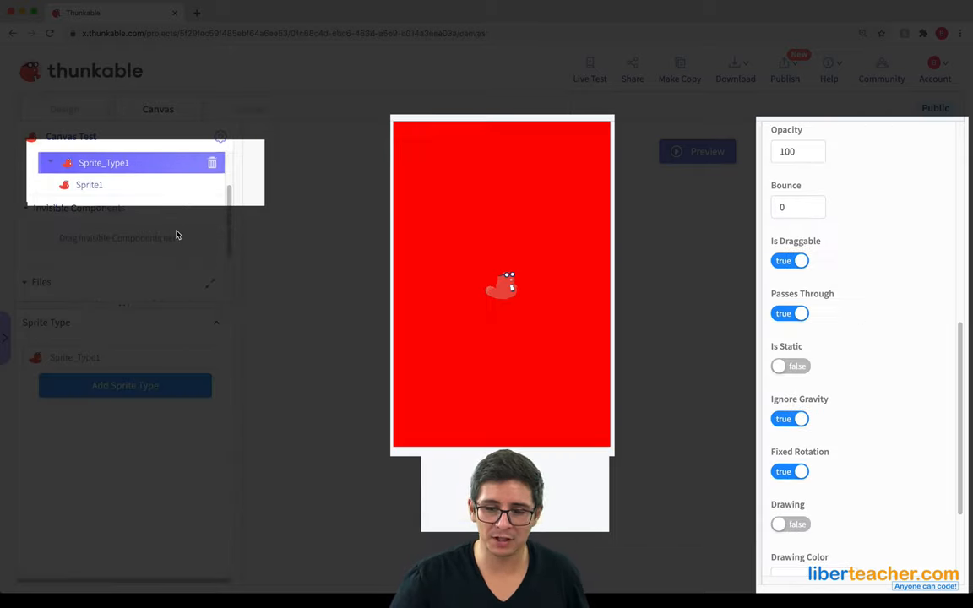
scroll("down", 3)
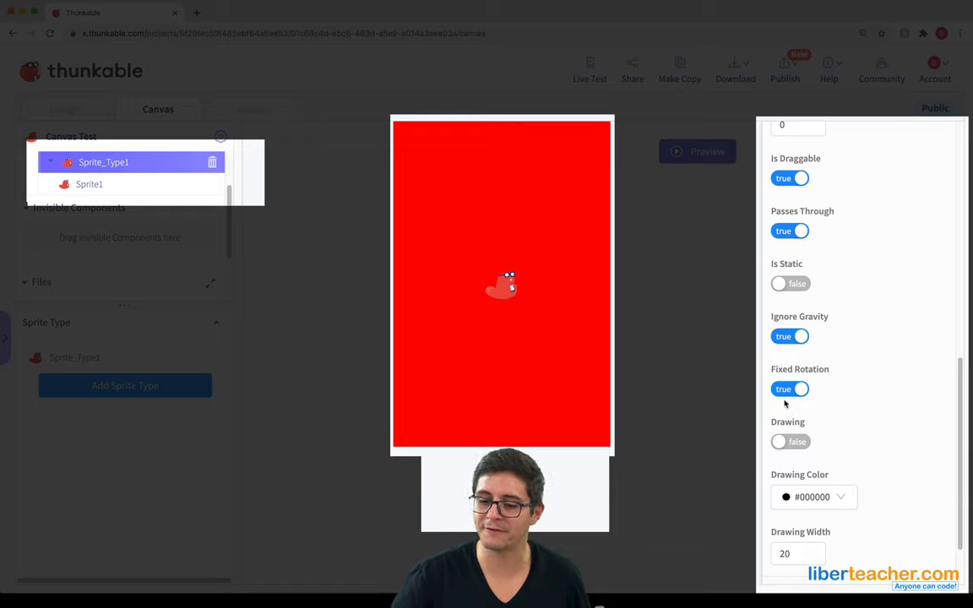
scroll("down", 3)
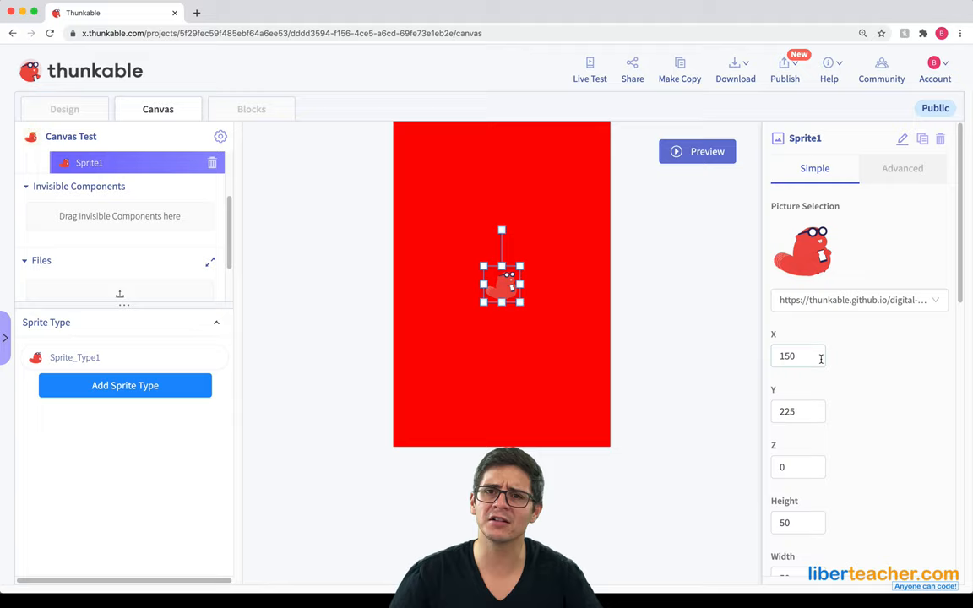
Switch to the Blocks editor showing the Canvas block categories
left_click(250, 108)
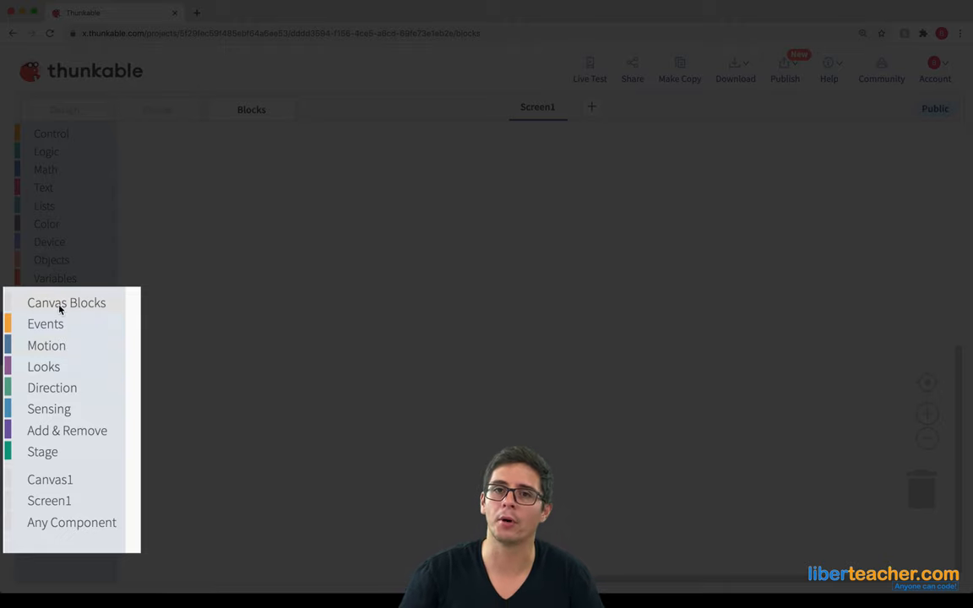
mouse_move(98, 504)
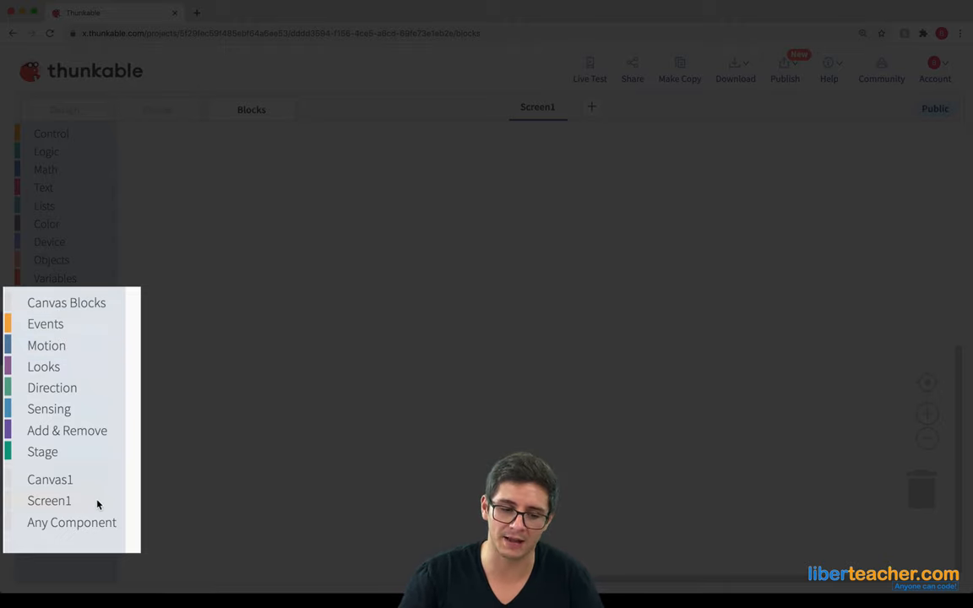
mouse_move(66, 309)
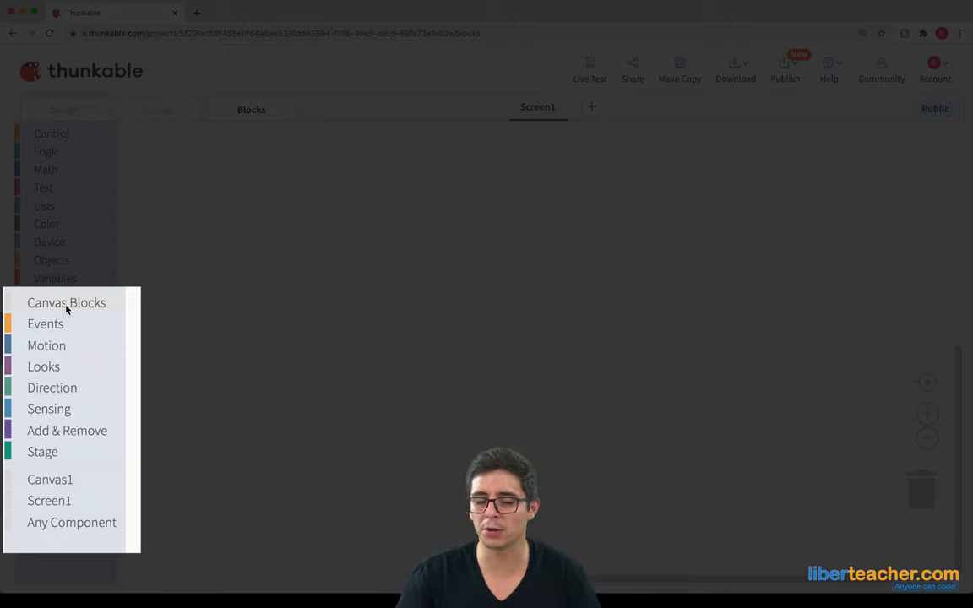
left_click(66, 302)
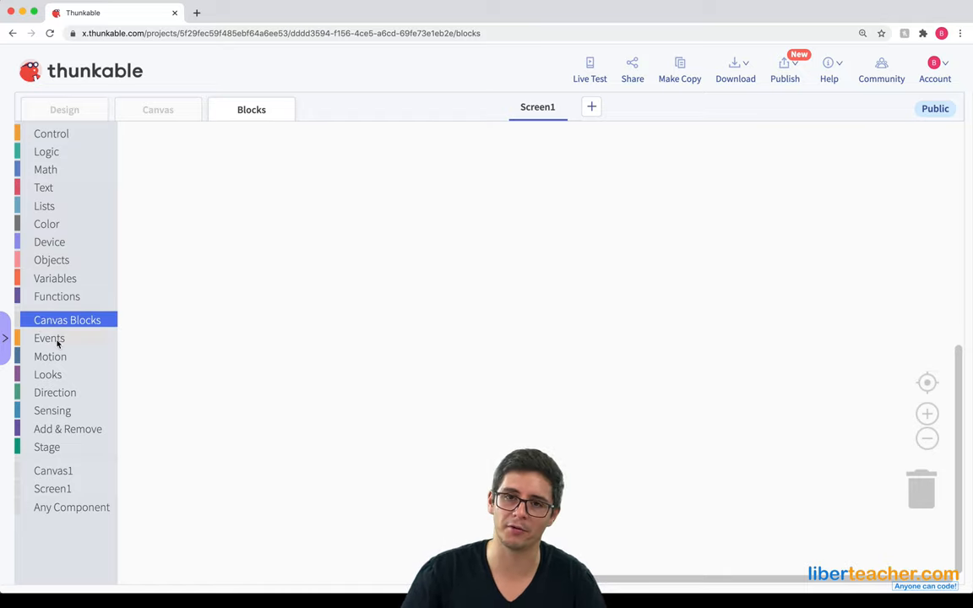
left_click(49, 338)
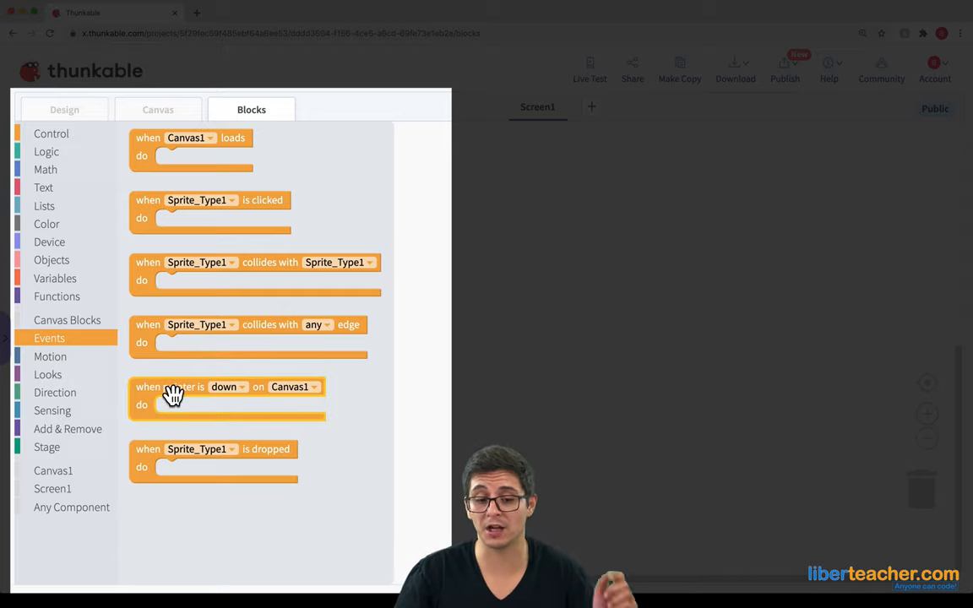
mouse_move(172, 389)
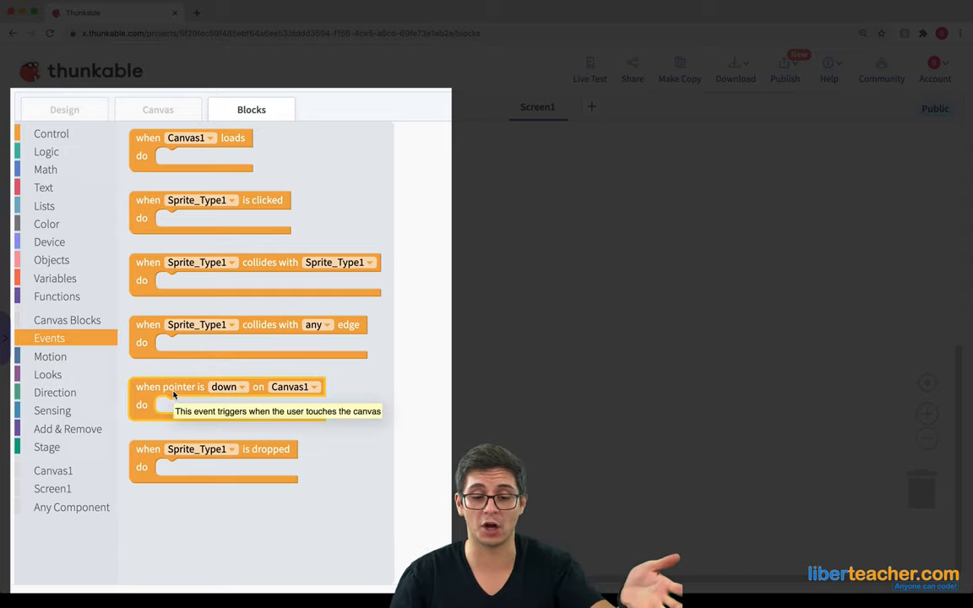
mouse_move(240, 407)
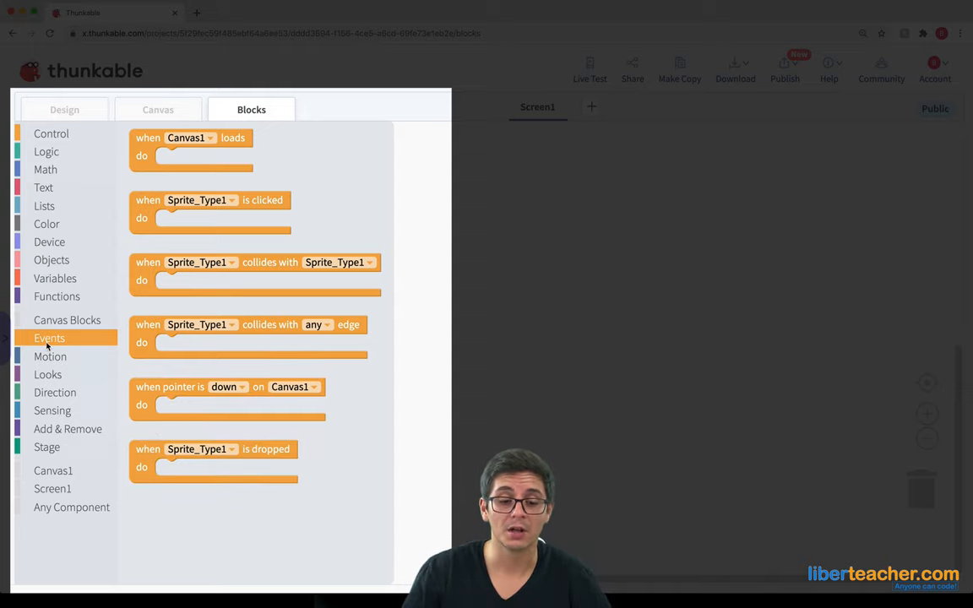
Show the Canvas Motion blocks for sprite speed, position and stopping all sprites
left_click(51, 355)
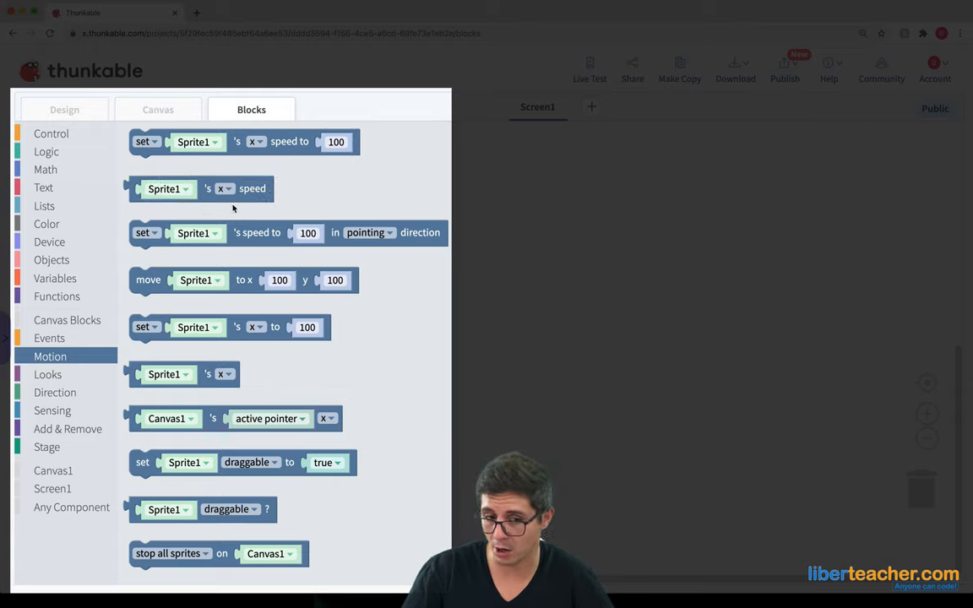
mouse_move(105, 250)
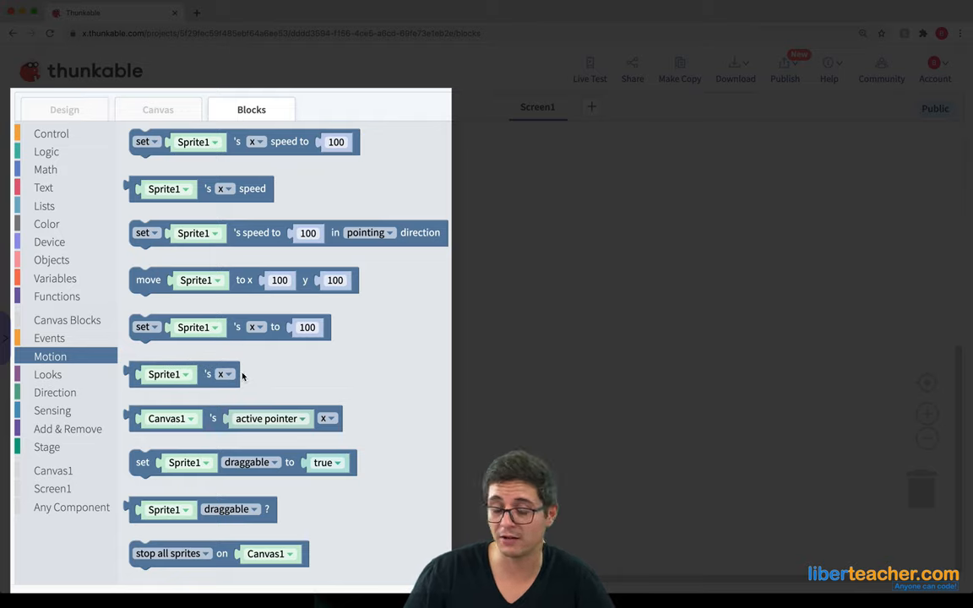
mouse_move(257, 370)
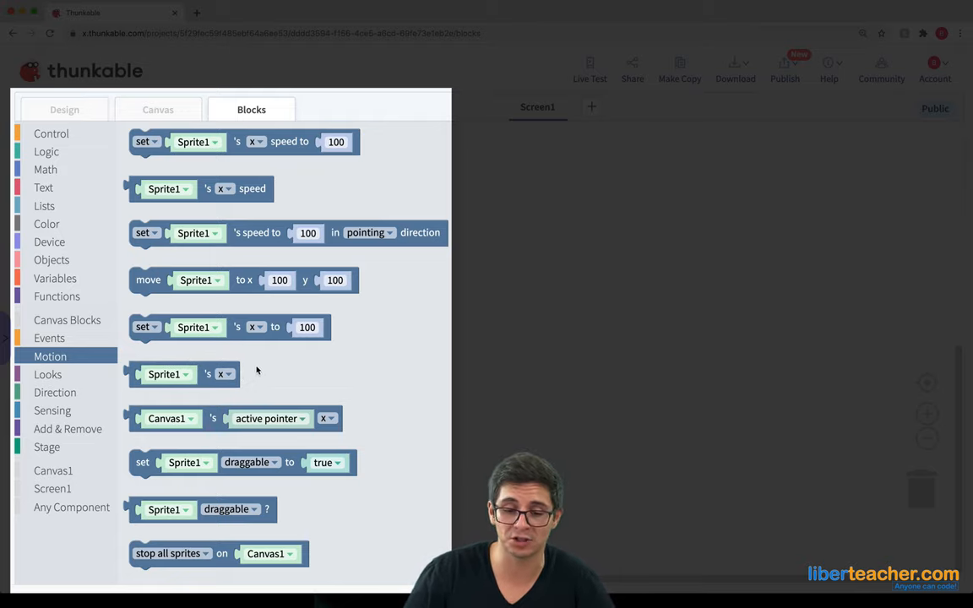
Inspect a motion block, then show the sprite Looks blocks like hide, show and next image
left_click(327, 419)
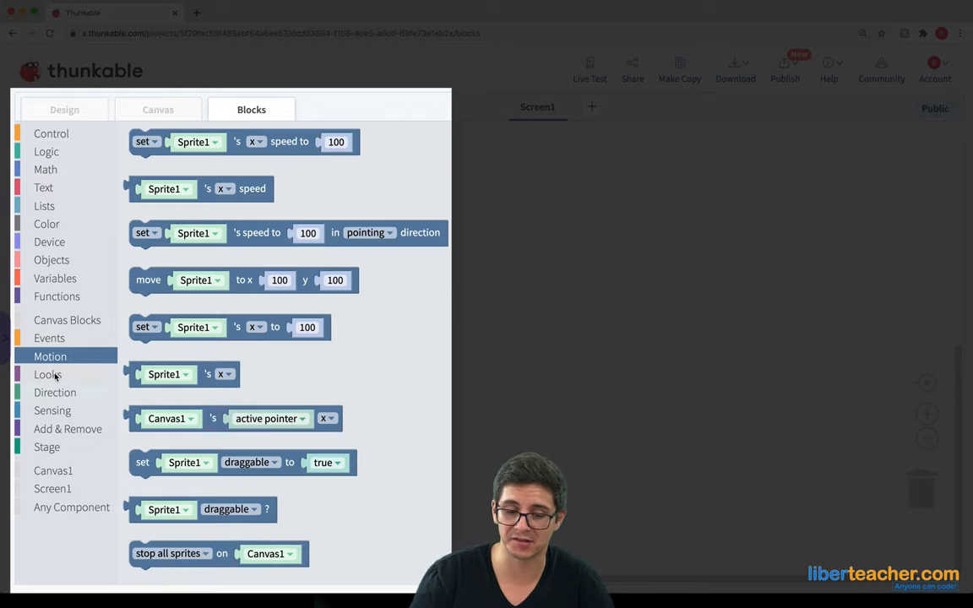
left_click(47, 375)
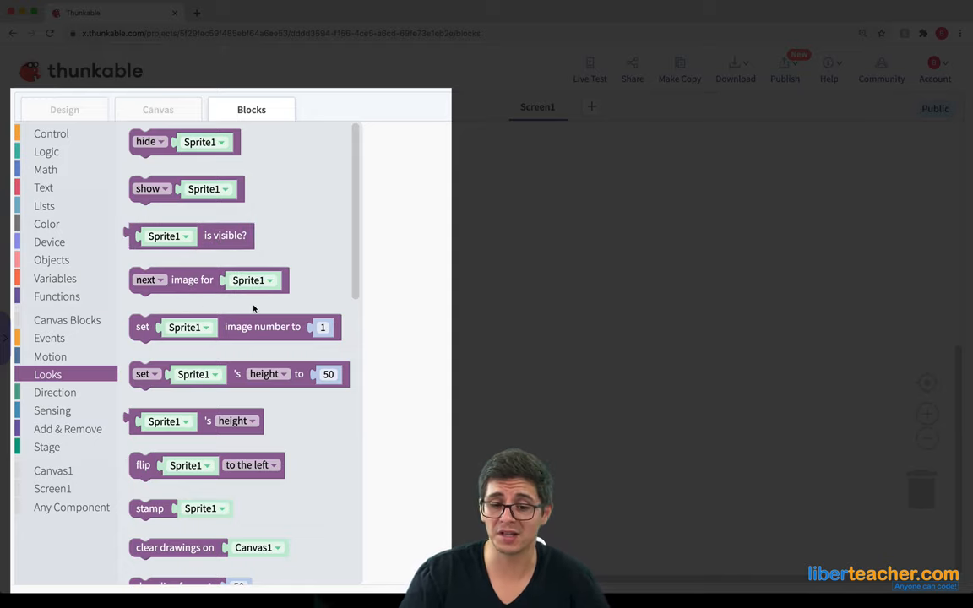
Examine the sprite height reporter block and the flip direction options in Looks
scroll("down", 3)
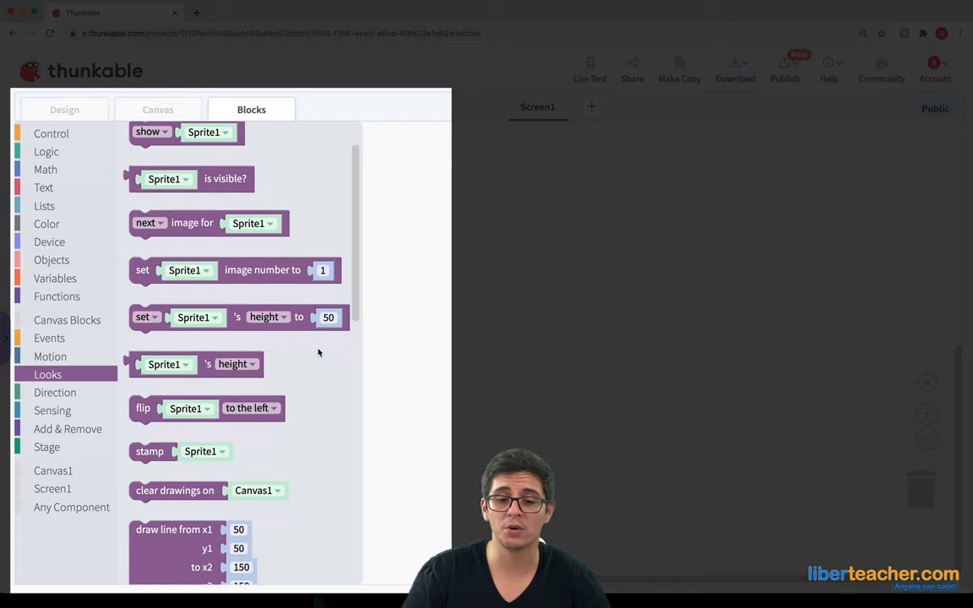
left_click(195, 365)
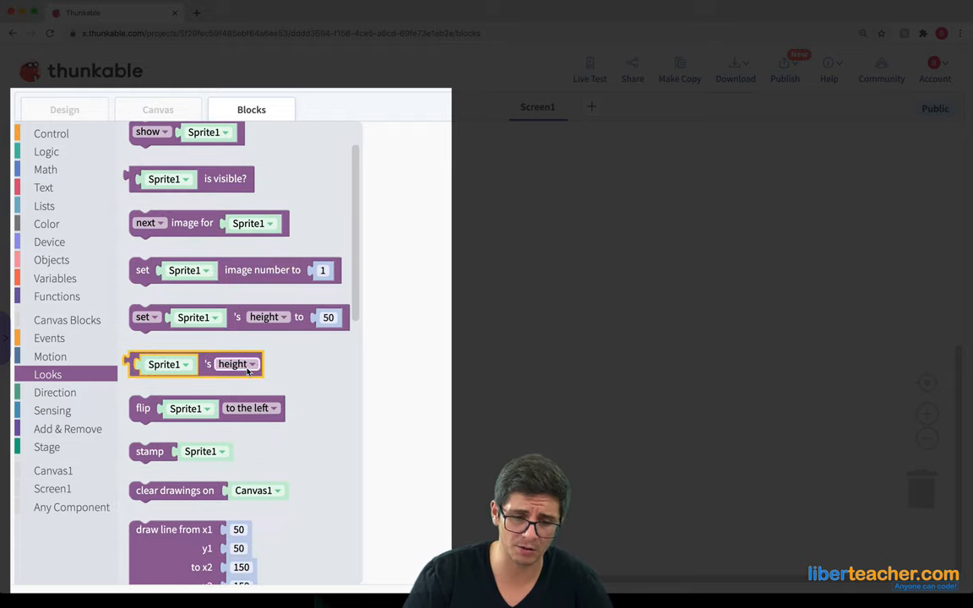
scroll("down", 3)
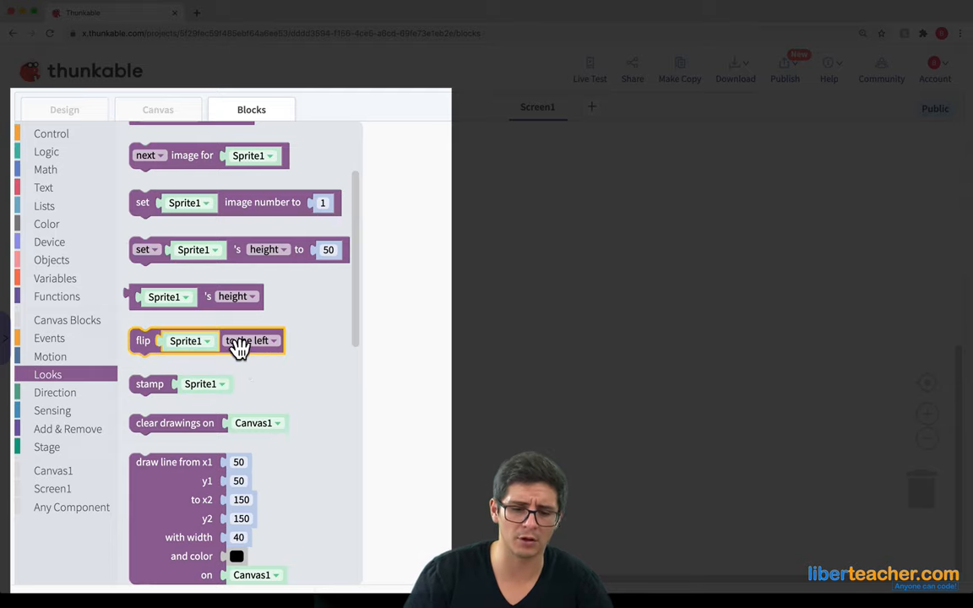
left_click(250, 341)
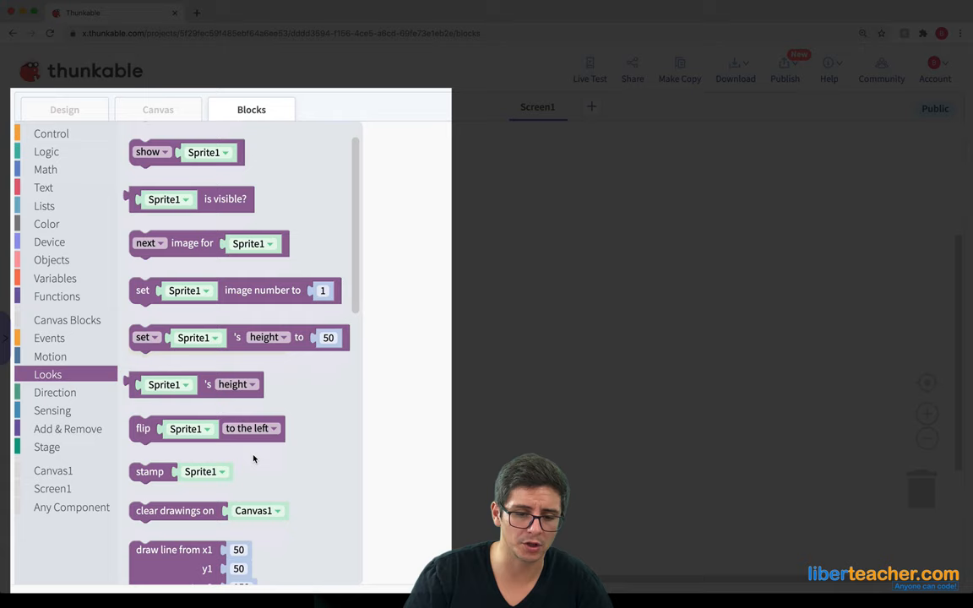
scroll("down", 3)
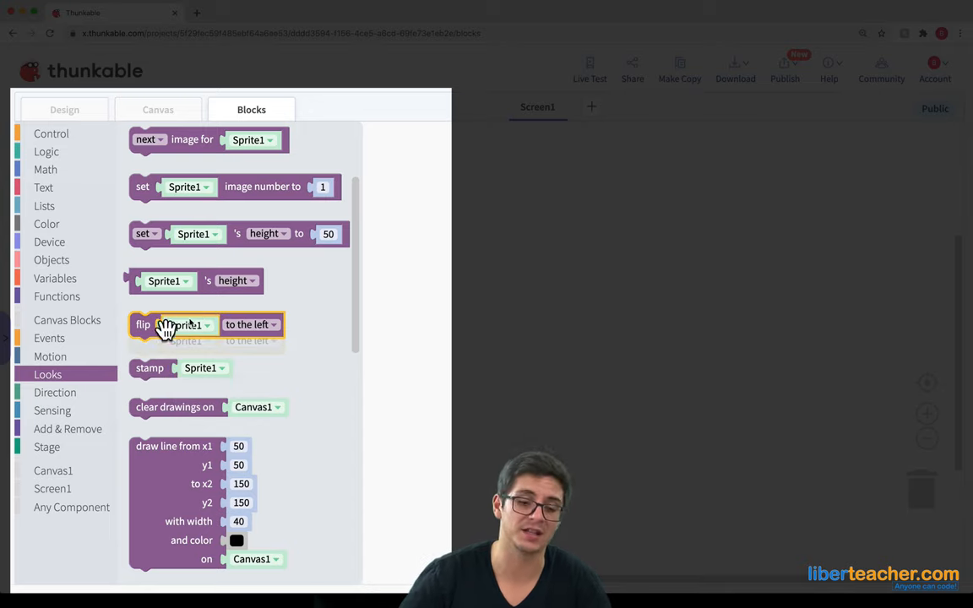
Browse down past stamp and the draw line, circle and polygon blocks, then show the Direction blocks
scroll("down", 3)
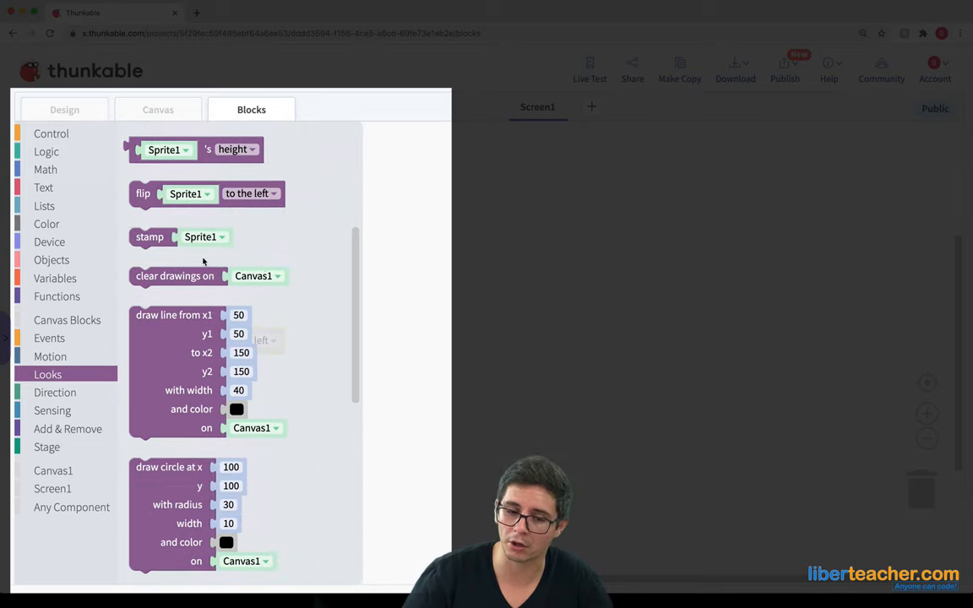
scroll("down", 3)
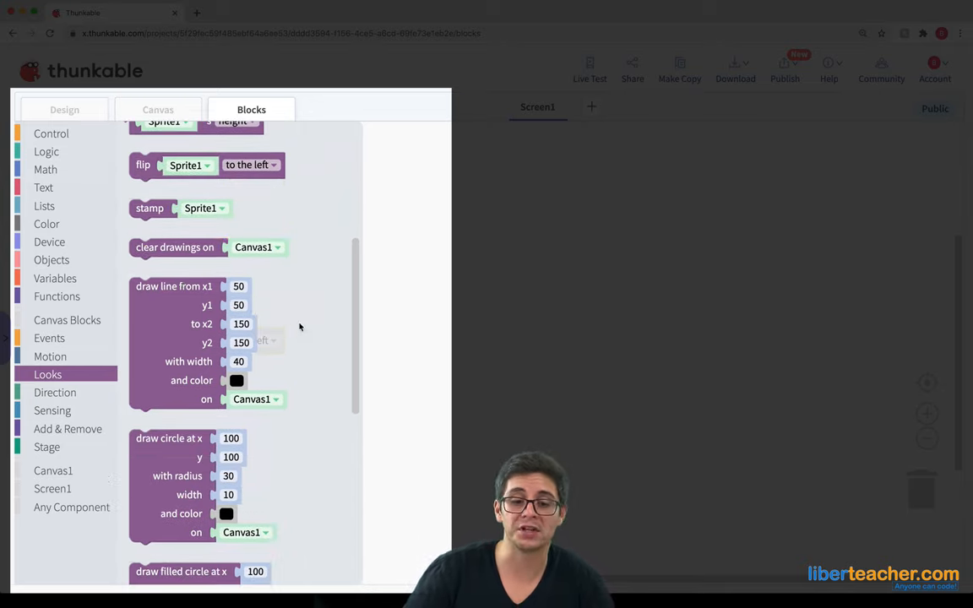
scroll("down", 3)
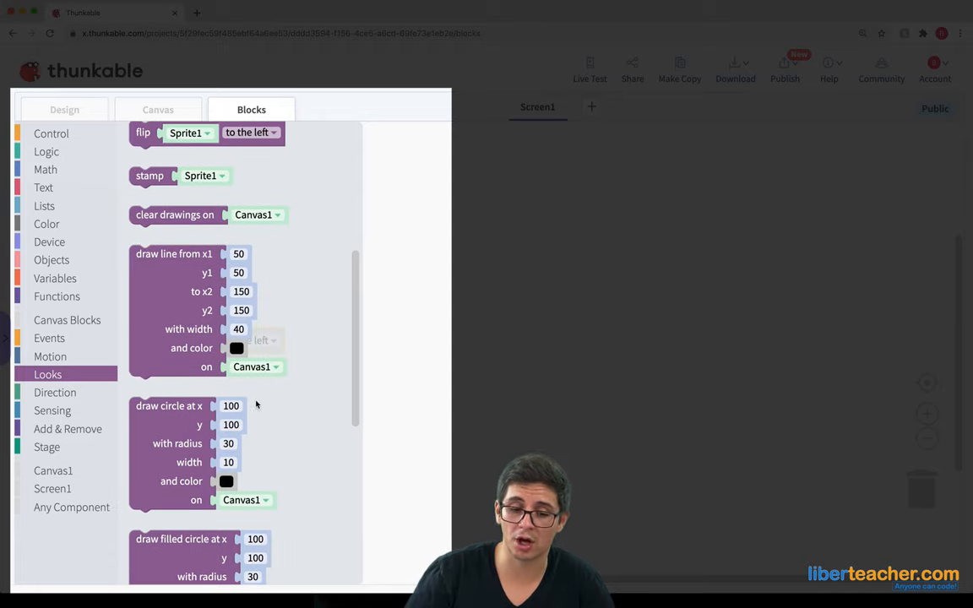
scroll("down", 3)
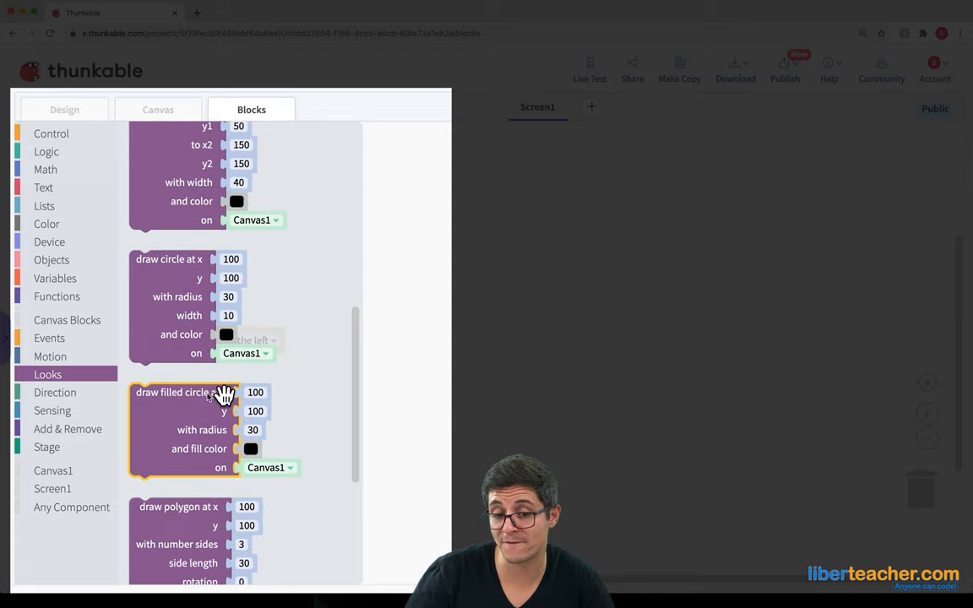
mouse_move(228, 412)
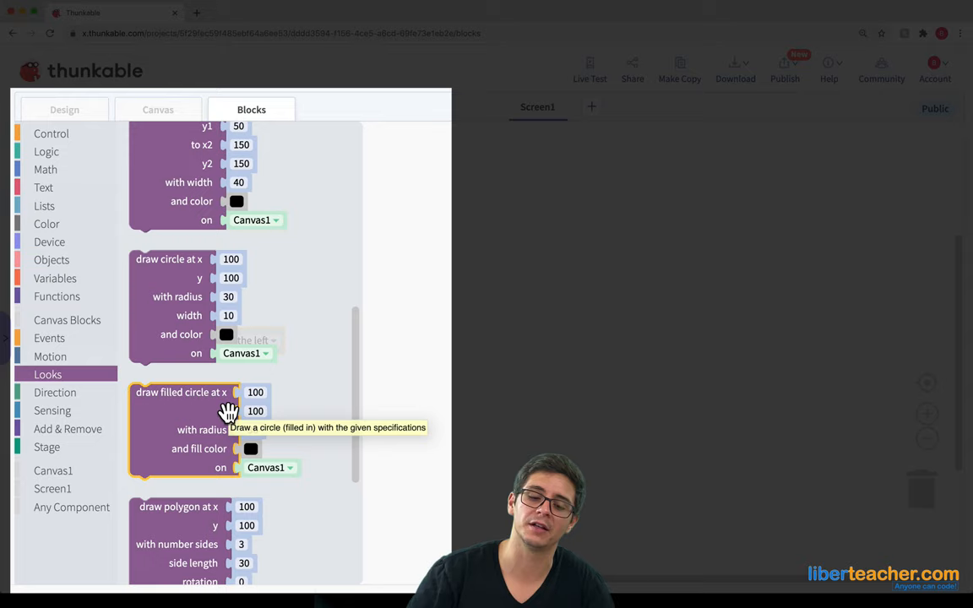
scroll("down", 3)
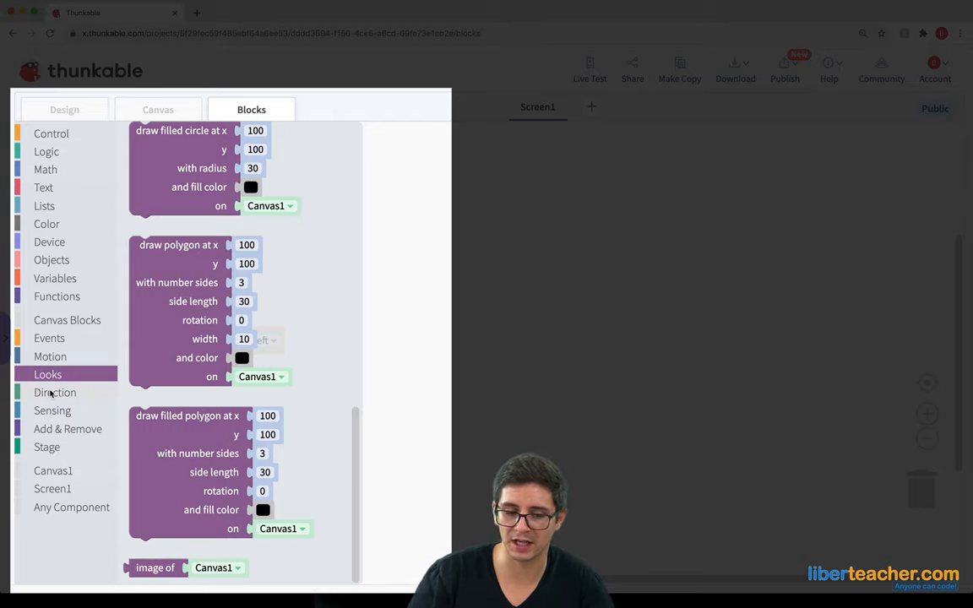
left_click(54, 392)
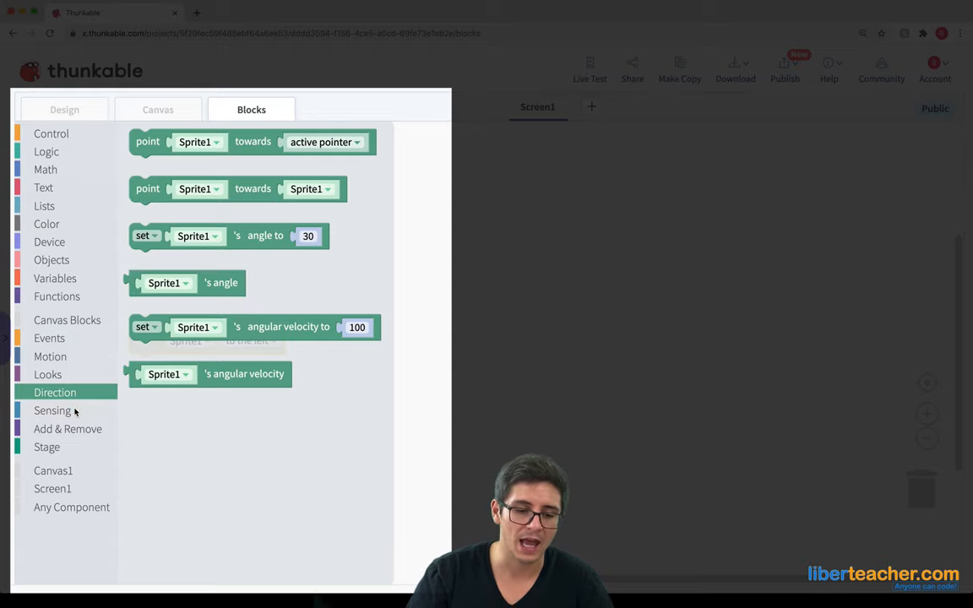
Show the Sensing blocks, then the Add & Remove blocks for creating and removing sprites
left_click(52, 411)
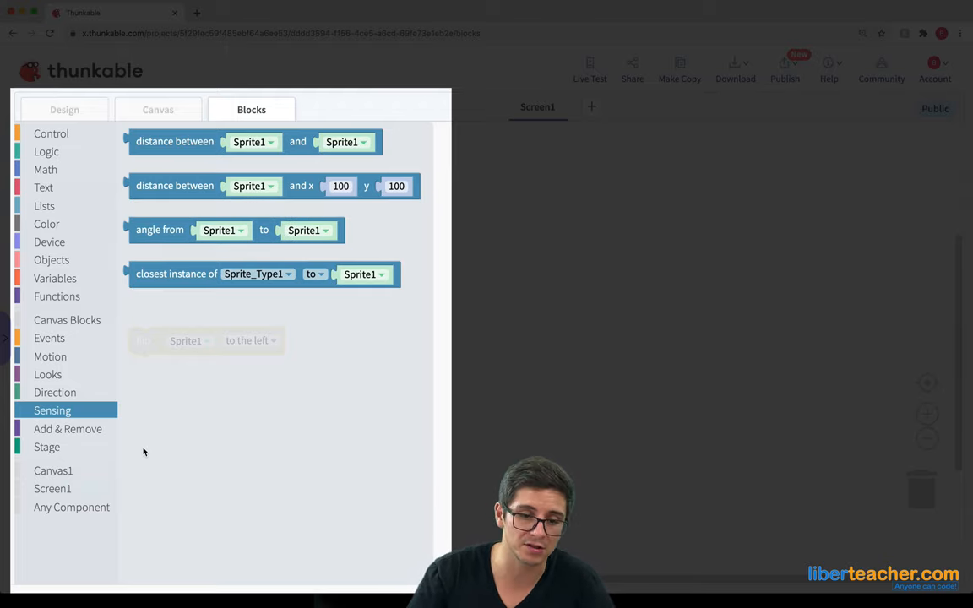
left_click(67, 429)
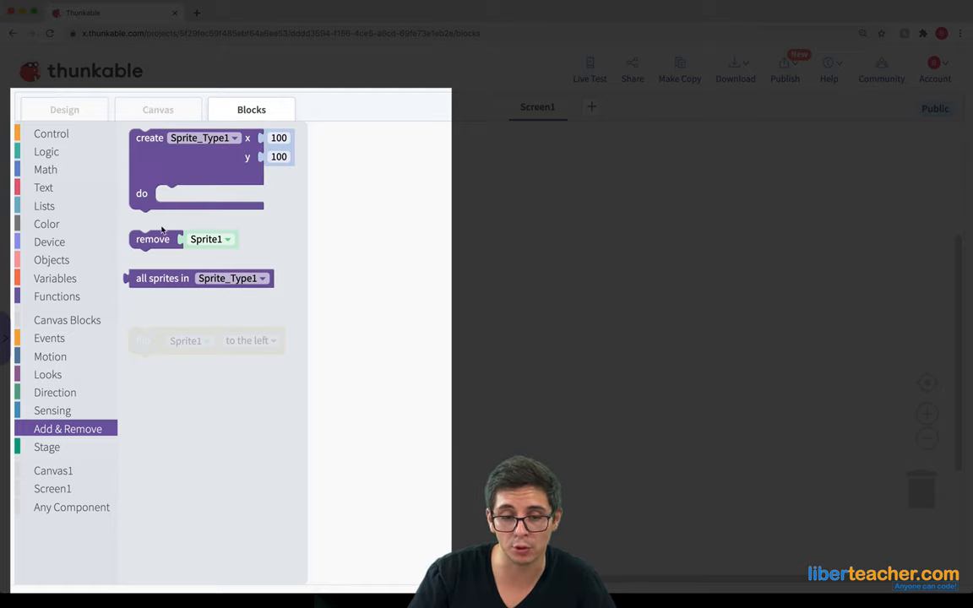
mouse_move(117, 473)
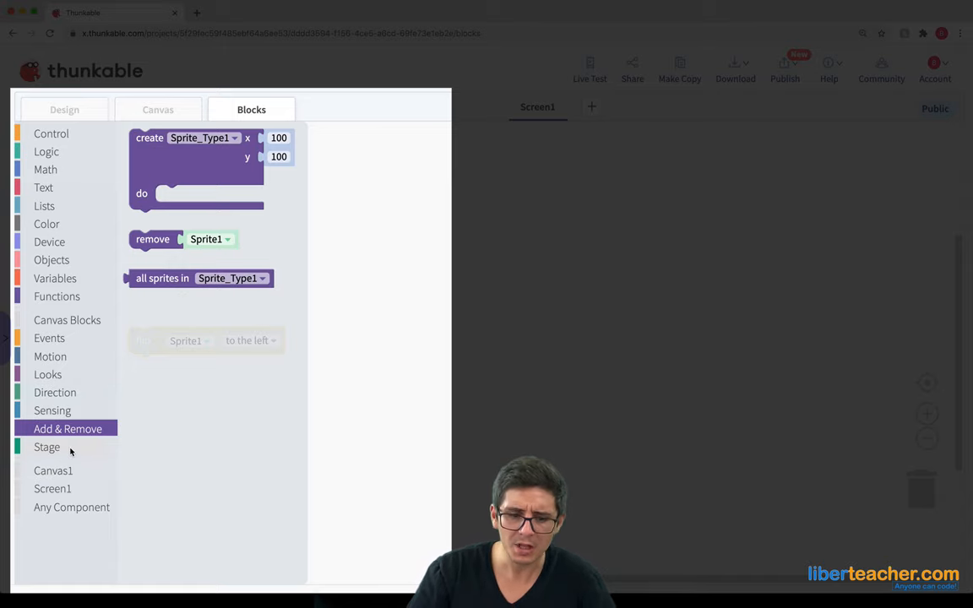
Review the Stage property blocks, then show Canvas1's height, width and visibility blocks
left_click(47, 446)
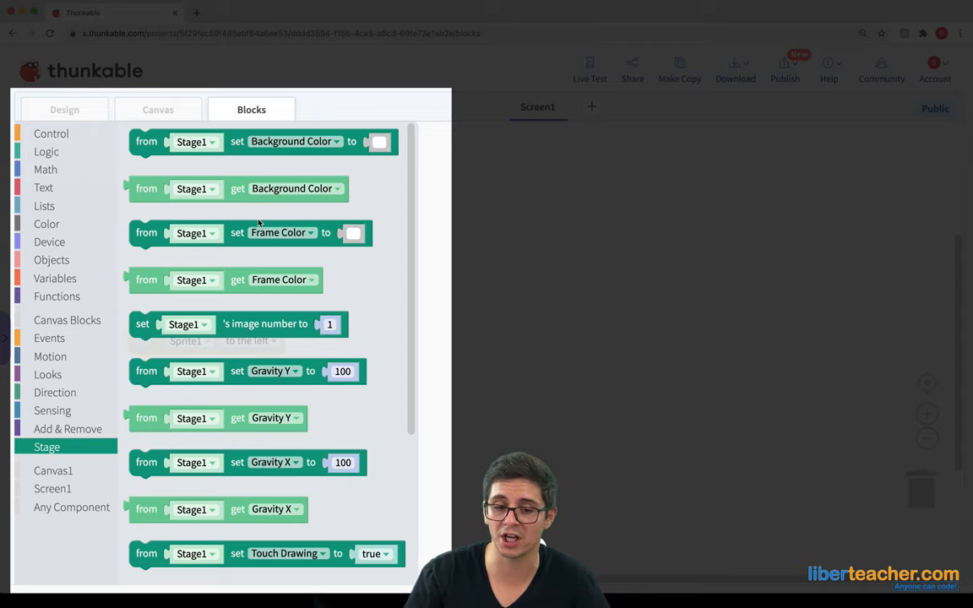
mouse_move(274, 361)
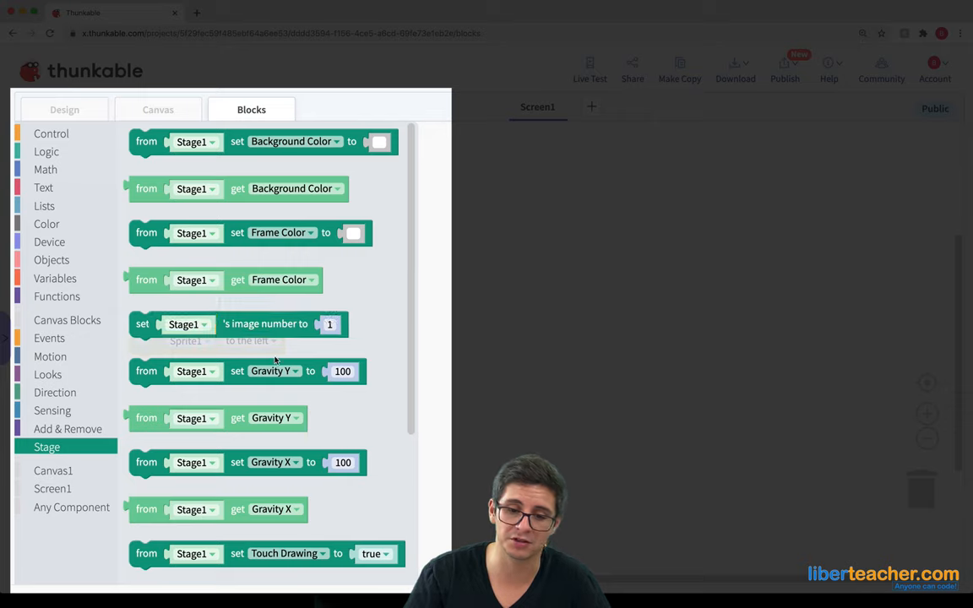
scroll("down", 3)
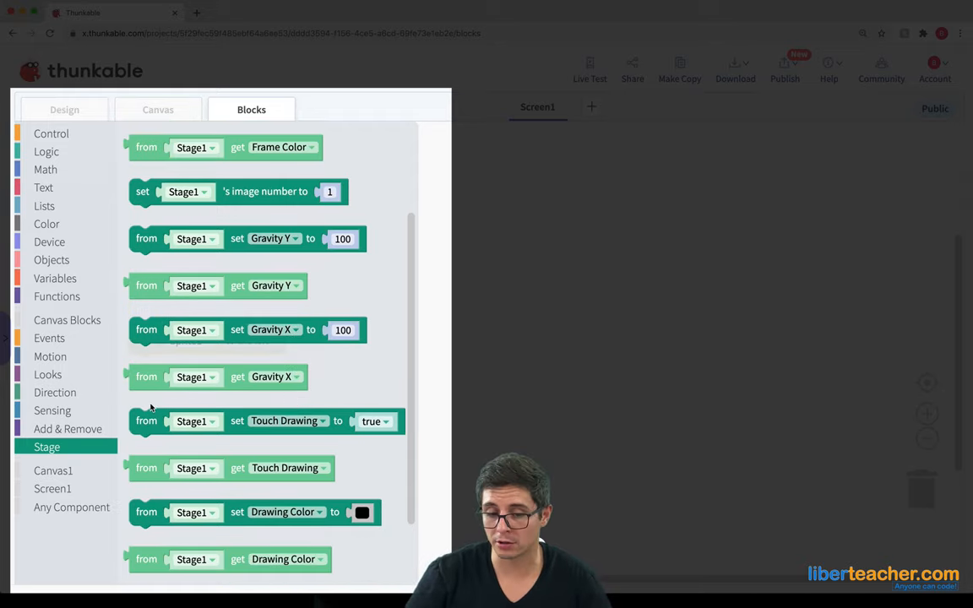
scroll("down", 3)
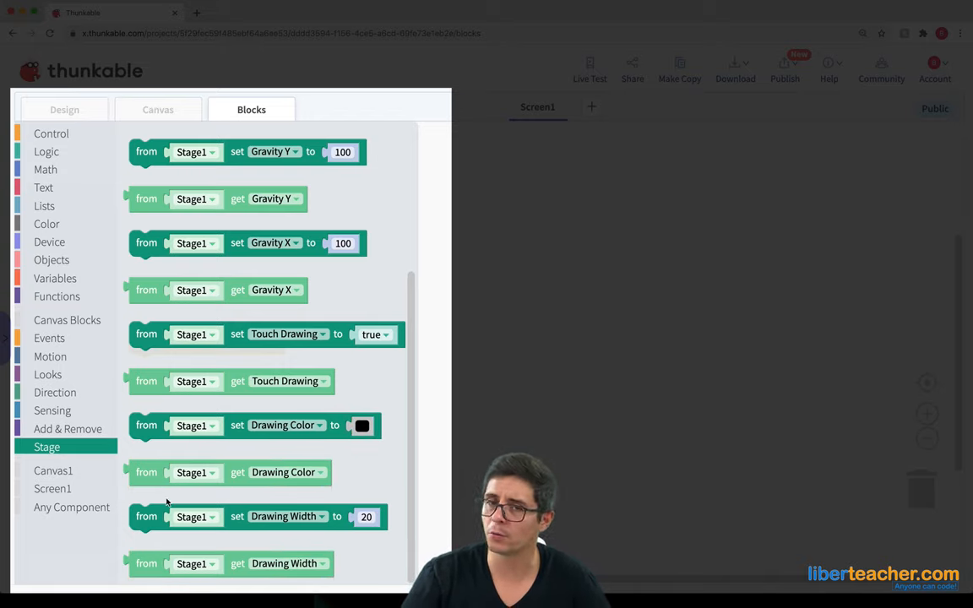
left_click(54, 470)
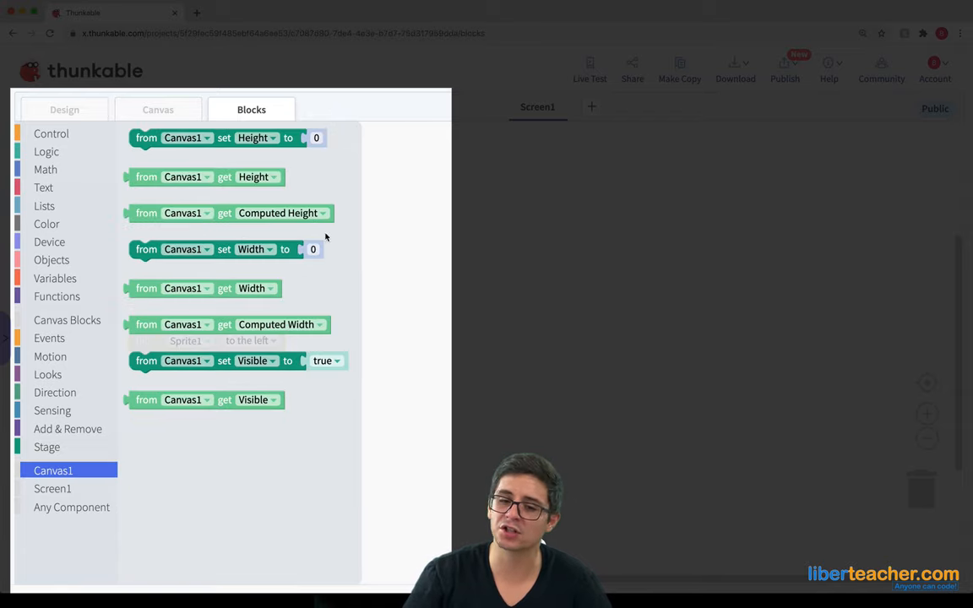